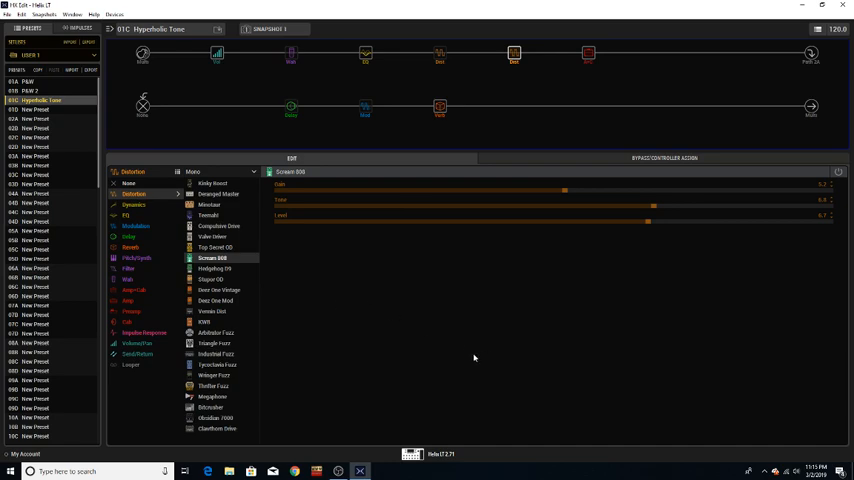
Step: Bring OBS Studio forward and check the Room Cam scene's four capture sources
{"action": "left_click", "coordinate": [337, 471]}
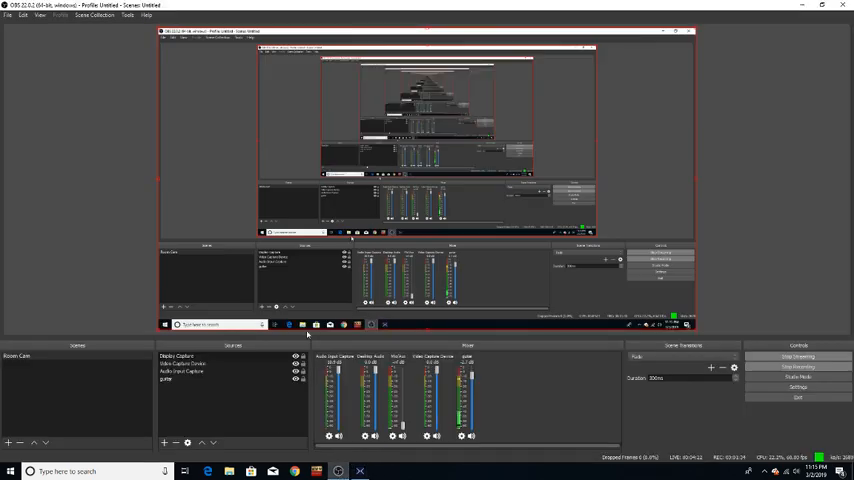
{"action": "left_click", "coordinate": [177, 355]}
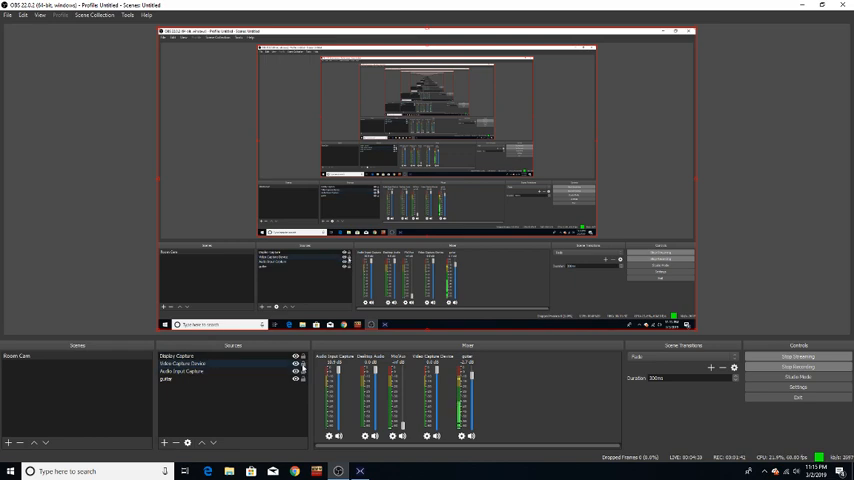
Step: Switch back to the HX Edit window for the Helix LT
{"action": "left_click", "coordinate": [338, 471]}
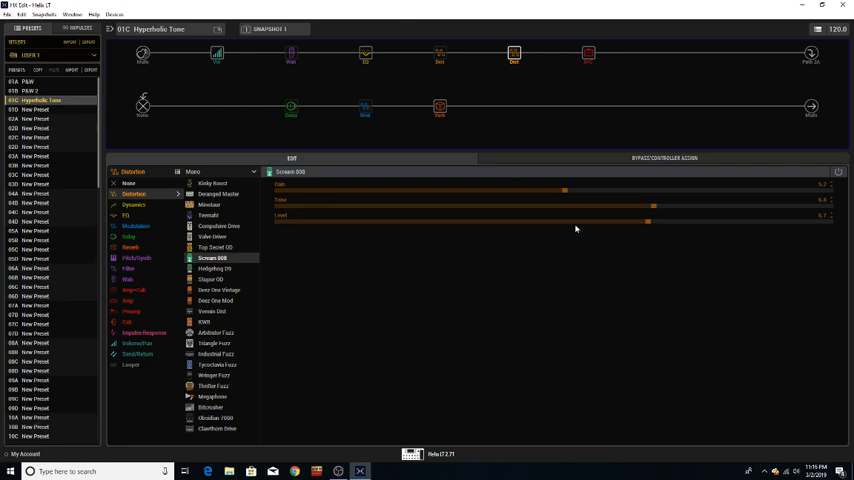
{"action": "mouse_move", "coordinate": [556, 146]}
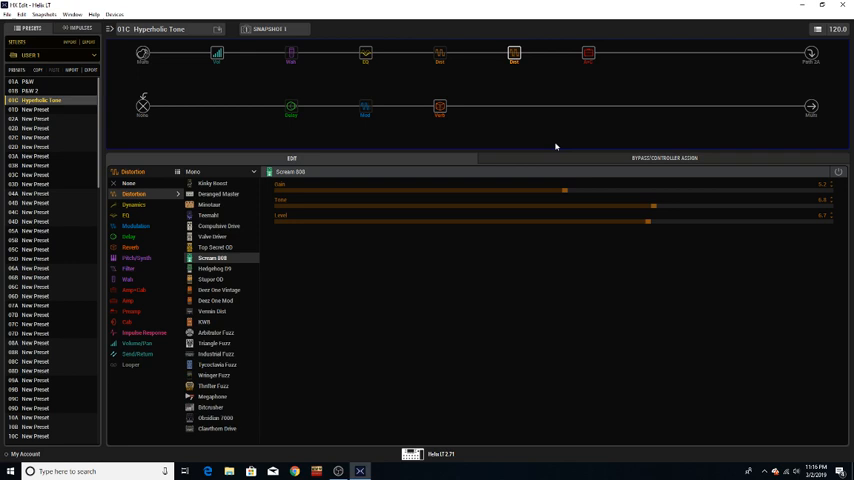
{"action": "mouse_move", "coordinate": [523, 122]}
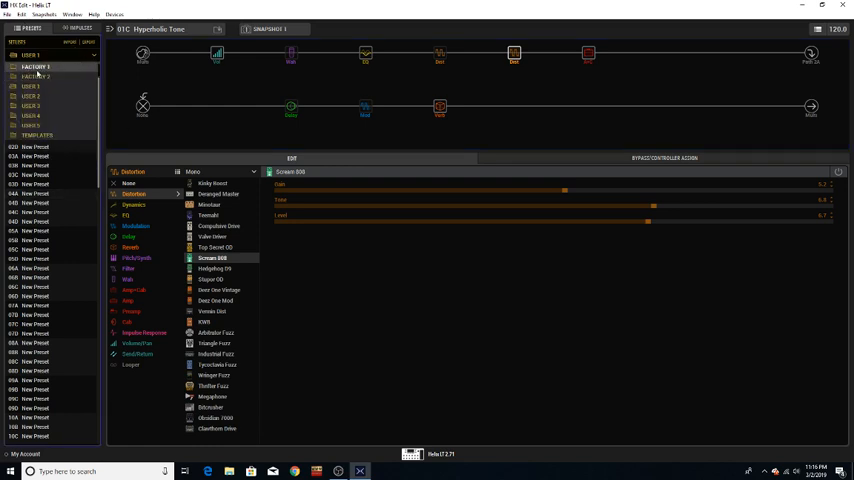
{"action": "left_click", "coordinate": [35, 67]}
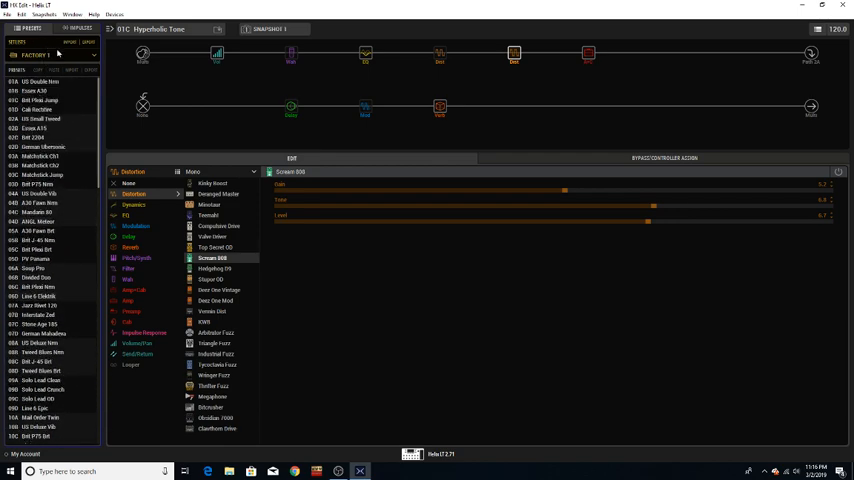
{"action": "scroll", "scroll_direction": "down", "scroll_amount": 3}
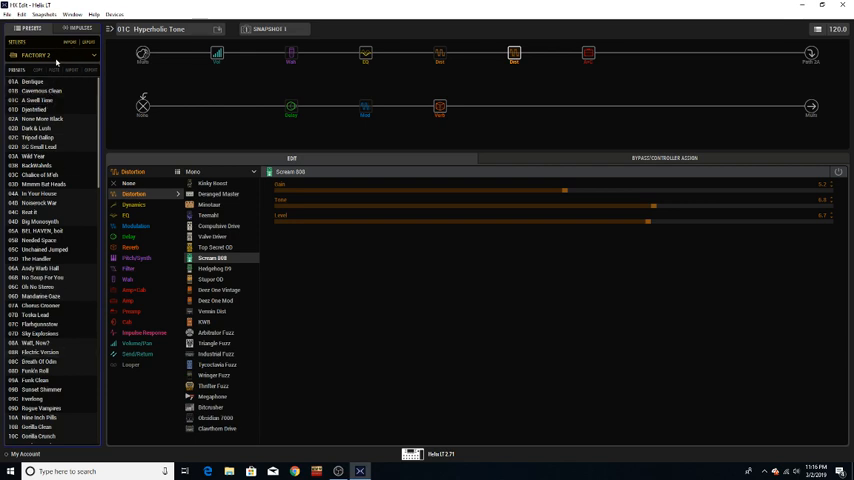
{"action": "left_click", "coordinate": [37, 55]}
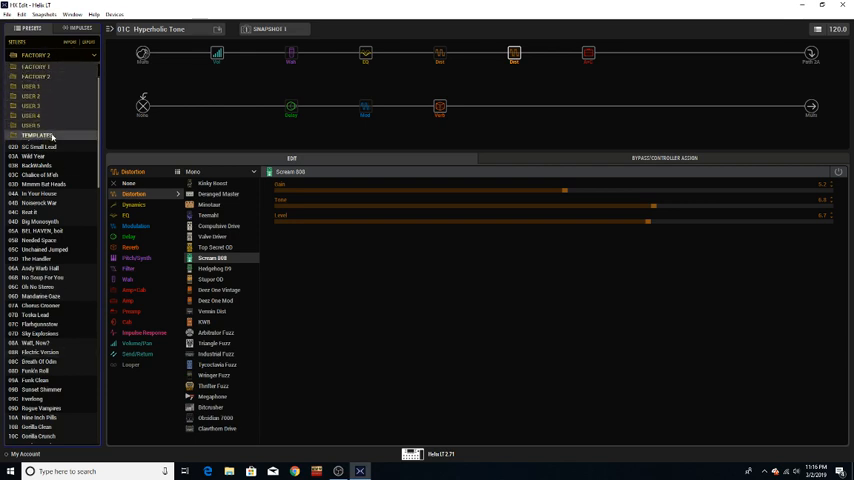
{"action": "left_click", "coordinate": [32, 86]}
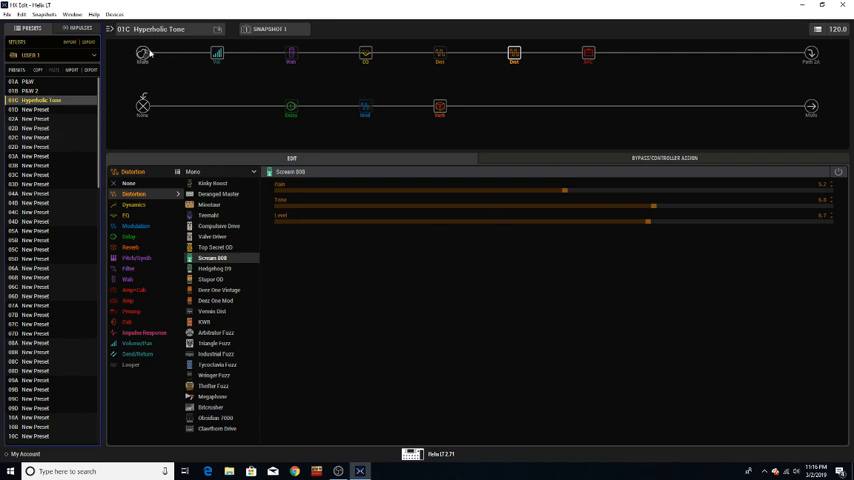
{"action": "mouse_move", "coordinate": [438, 180]}
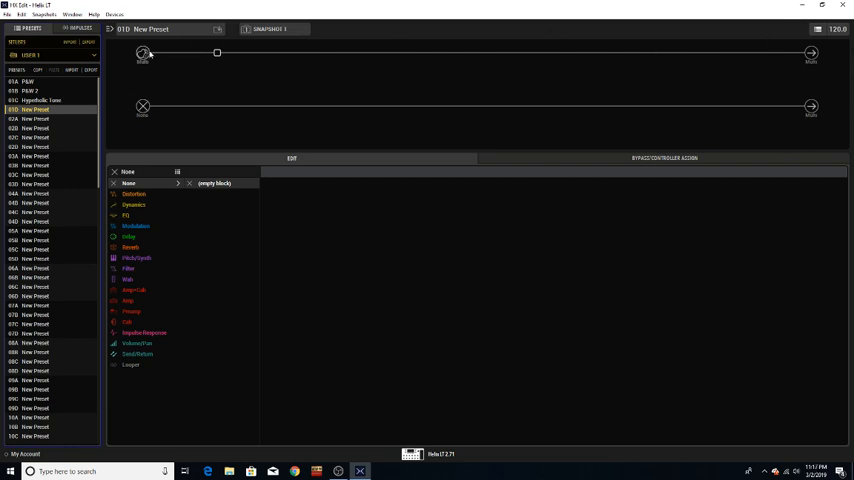
Step: Switch on path 1's input noise gate, keeping the -48 dB threshold
{"action": "left_click", "coordinate": [127, 172]}
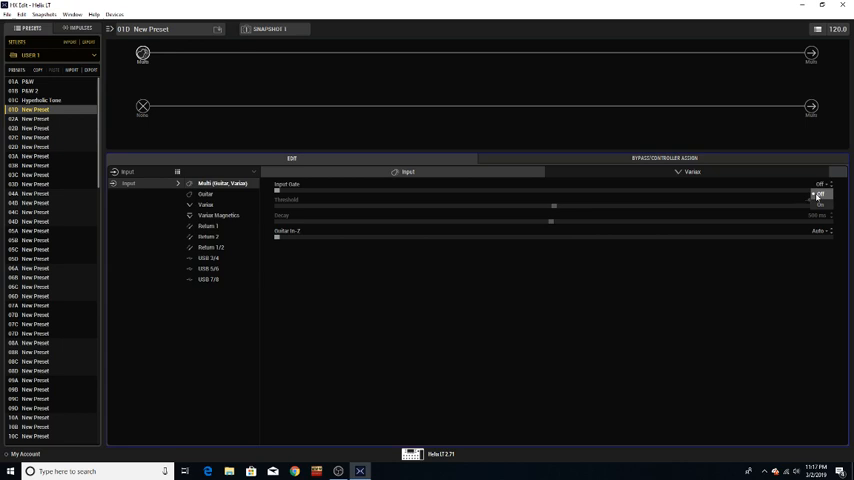
{"action": "left_click", "coordinate": [820, 184]}
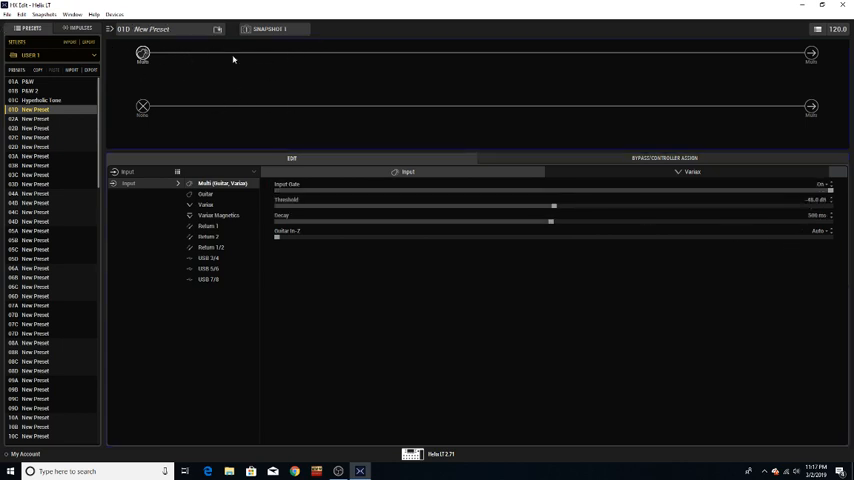
{"action": "mouse_move", "coordinate": [277, 138]}
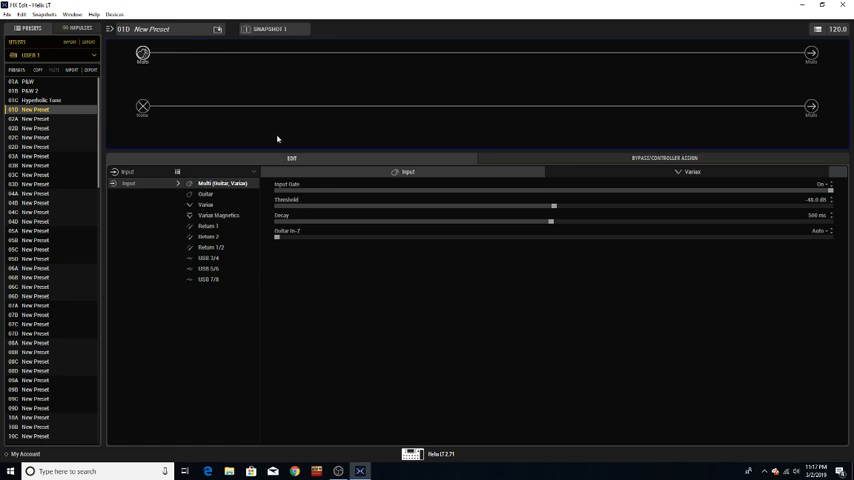
{"action": "mouse_move", "coordinate": [784, 84]}
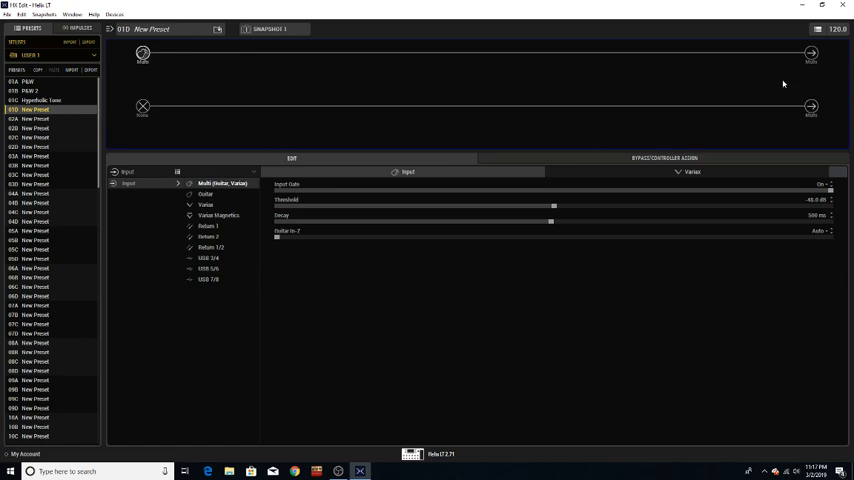
{"action": "mouse_move", "coordinate": [436, 69]}
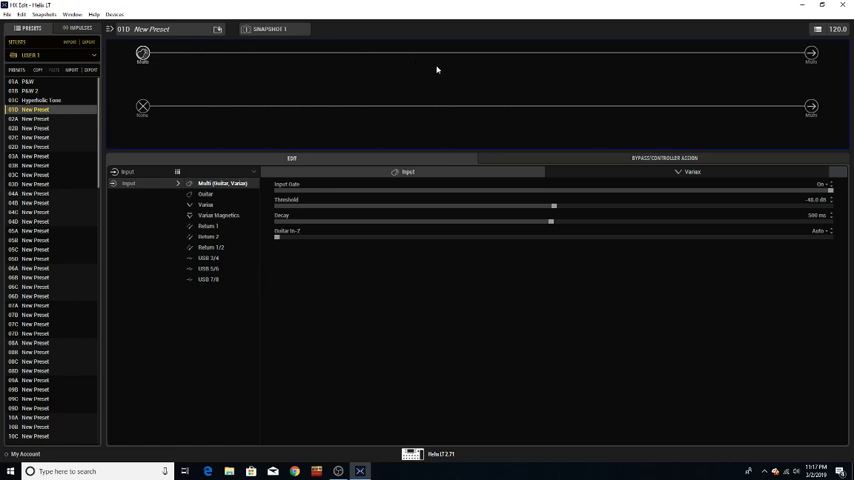
{"action": "mouse_move", "coordinate": [425, 95]}
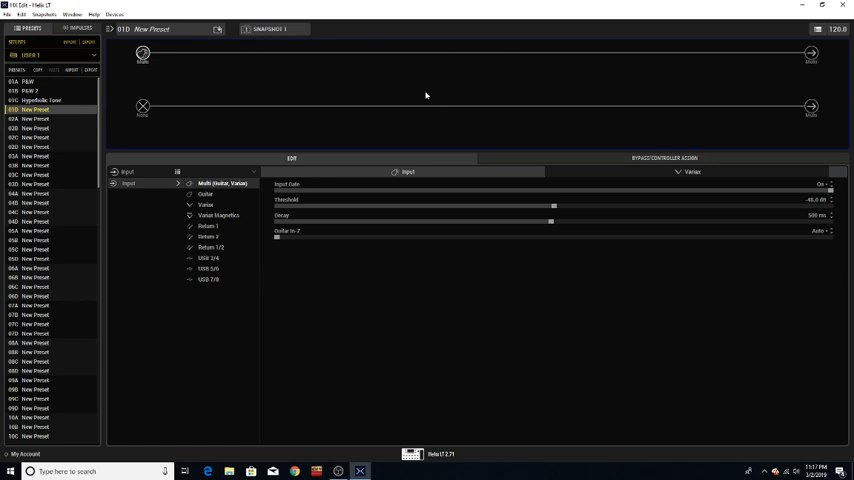
{"action": "mouse_move", "coordinate": [793, 53]}
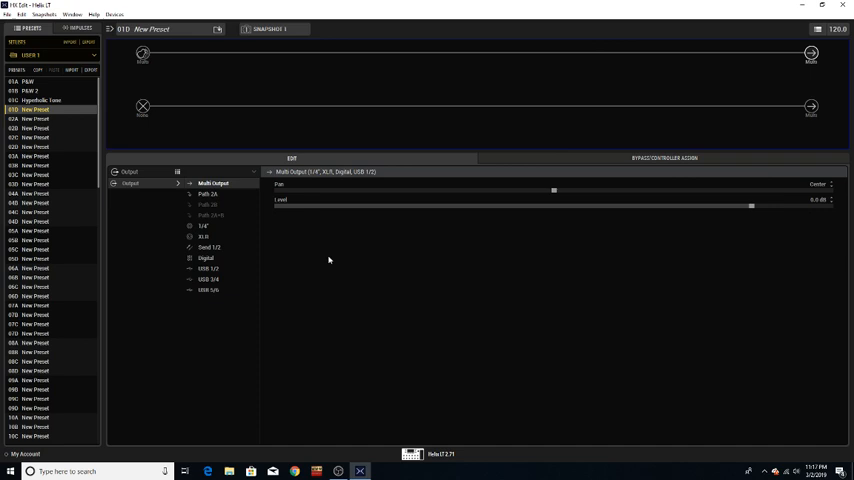
Step: Route path 1's output block to Path 2A
{"action": "left_click", "coordinate": [210, 194]}
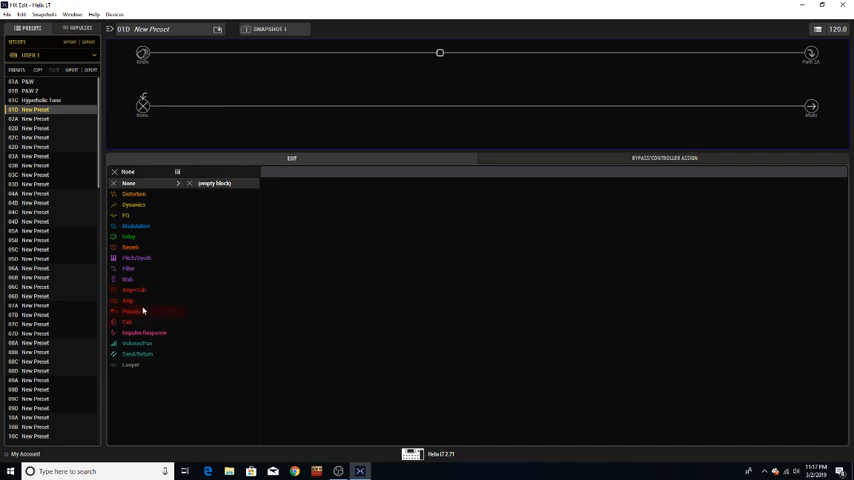
{"action": "mouse_move", "coordinate": [313, 219]}
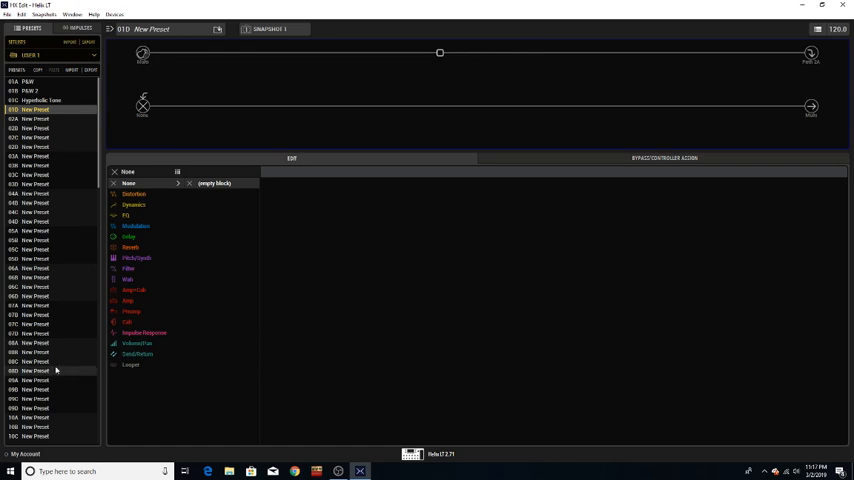
{"action": "mouse_move", "coordinate": [440, 72]}
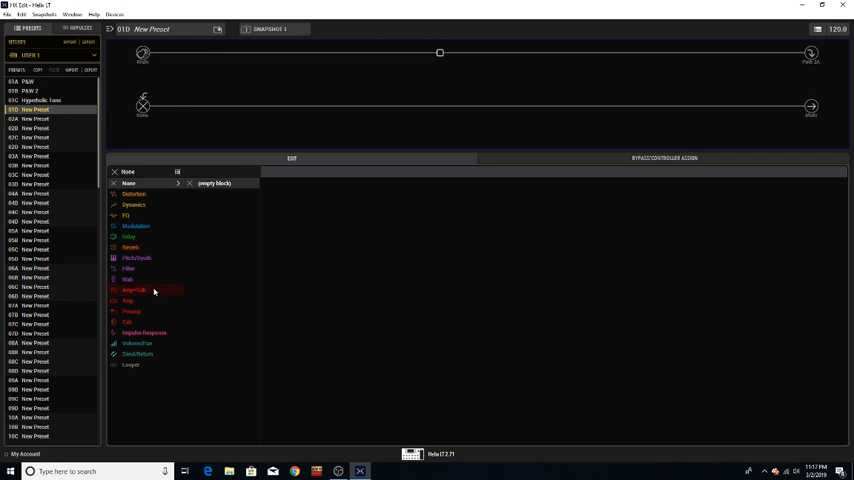
Step: Insert the Mandarin 80 amp with its matching 4x12 Mandarin cab
{"action": "left_click", "coordinate": [135, 290]}
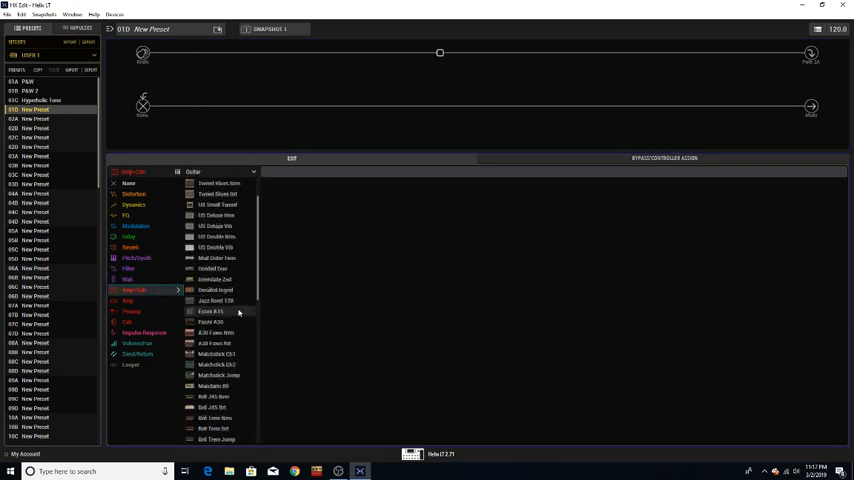
{"action": "scroll", "scroll_direction": "down", "scroll_amount": 3}
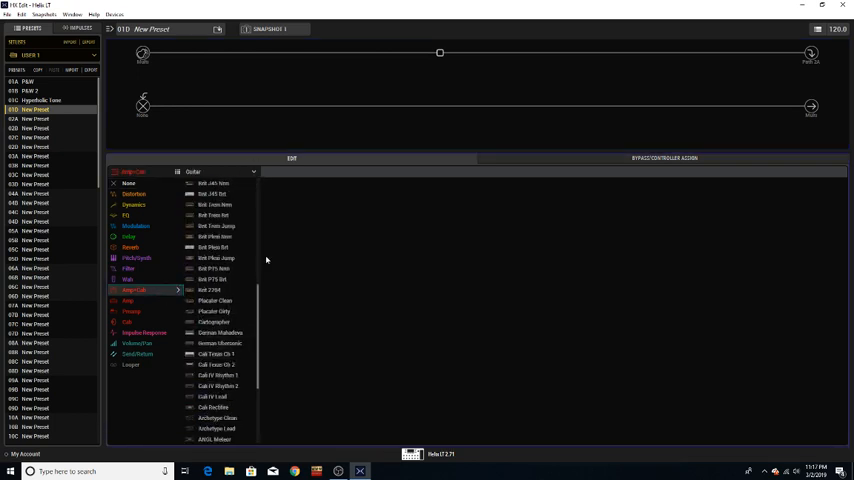
{"action": "mouse_move", "coordinate": [293, 227]}
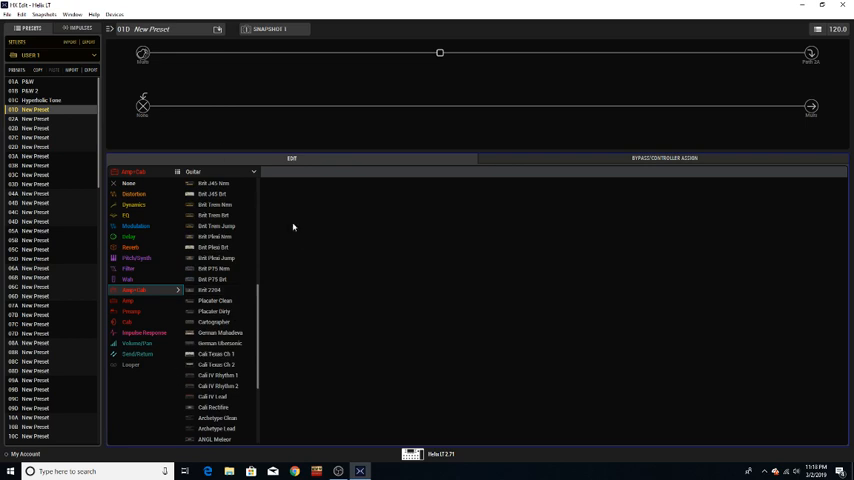
{"action": "mouse_move", "coordinate": [369, 204]}
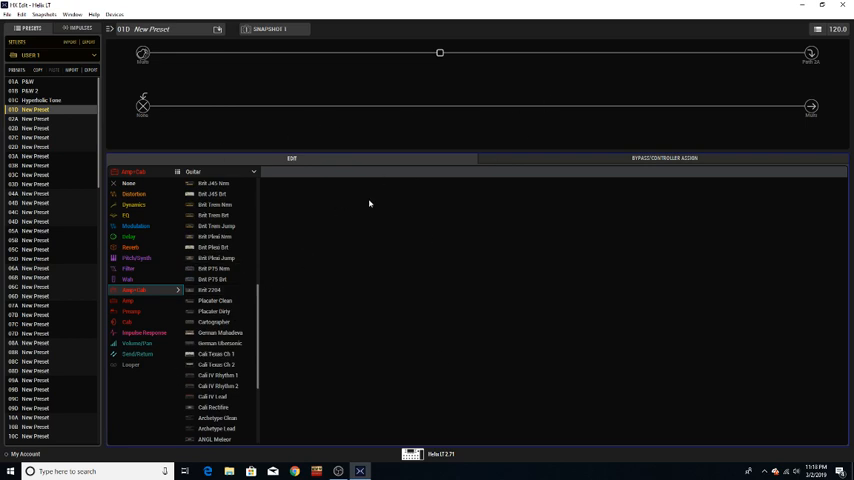
{"action": "mouse_move", "coordinate": [322, 265]}
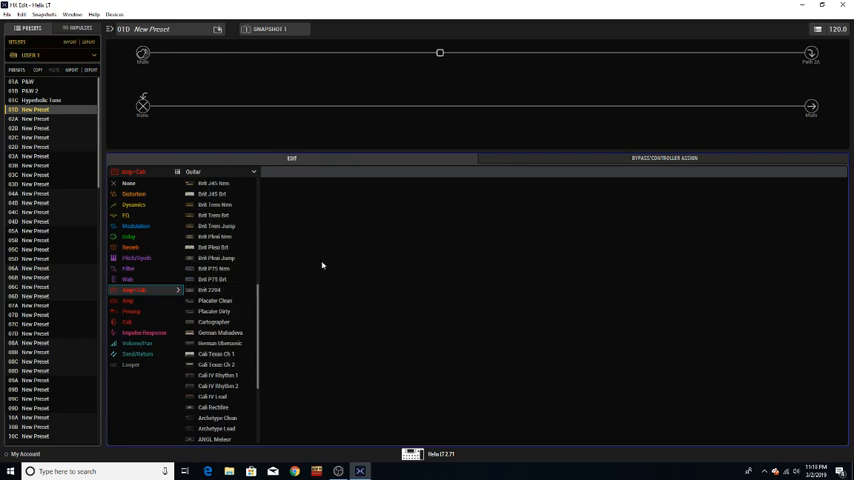
{"action": "mouse_move", "coordinate": [292, 349]}
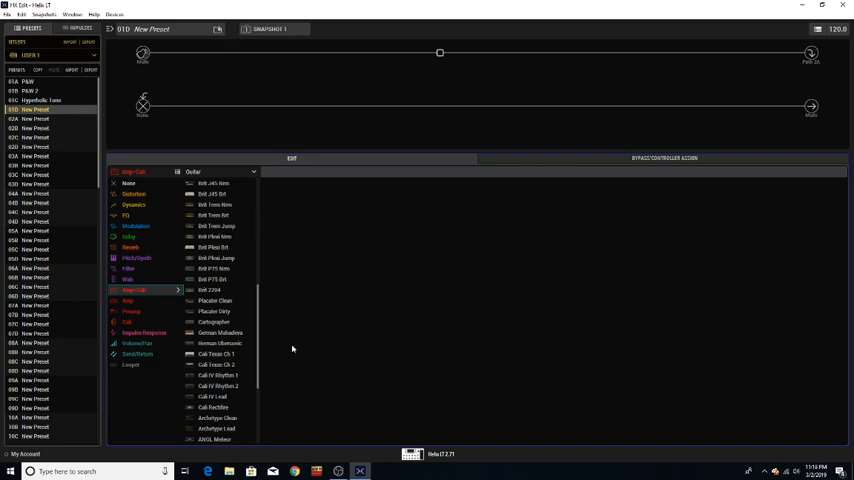
{"action": "mouse_move", "coordinate": [505, 296]}
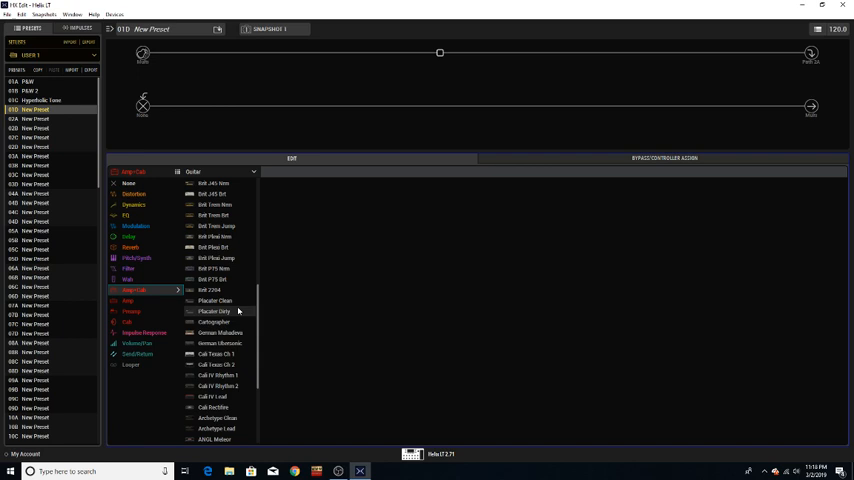
{"action": "mouse_move", "coordinate": [214, 300]}
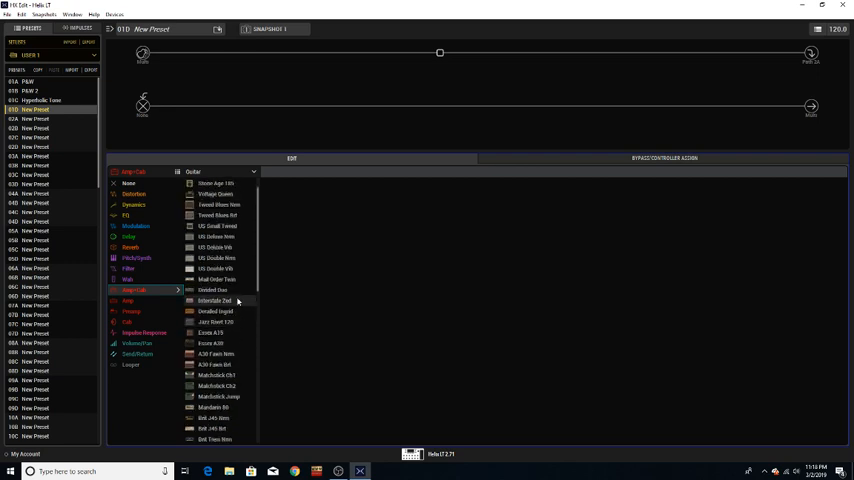
{"action": "scroll", "scroll_direction": "up", "scroll_amount": 3}
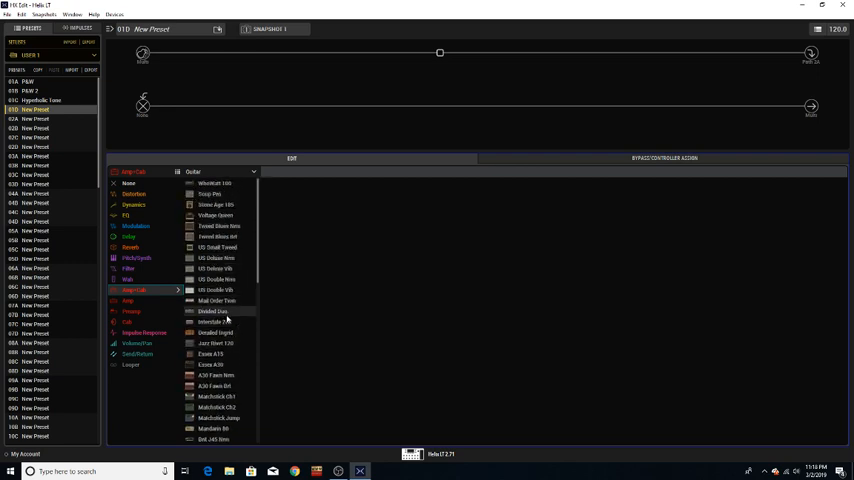
{"action": "scroll", "scroll_direction": "down", "scroll_amount": 3}
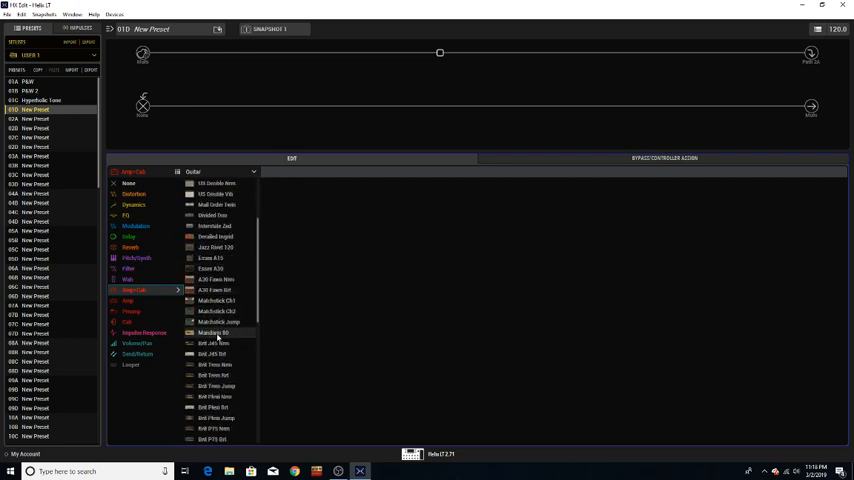
{"action": "left_click", "coordinate": [212, 332]}
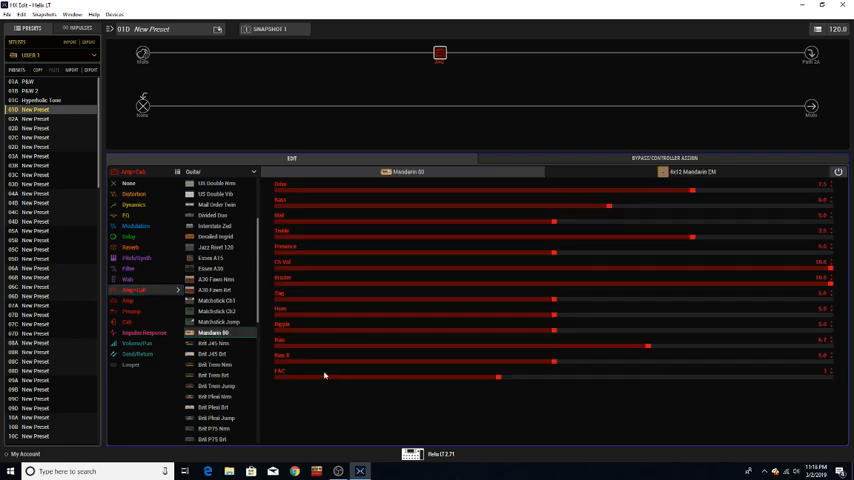
{"action": "mouse_move", "coordinate": [610, 82]}
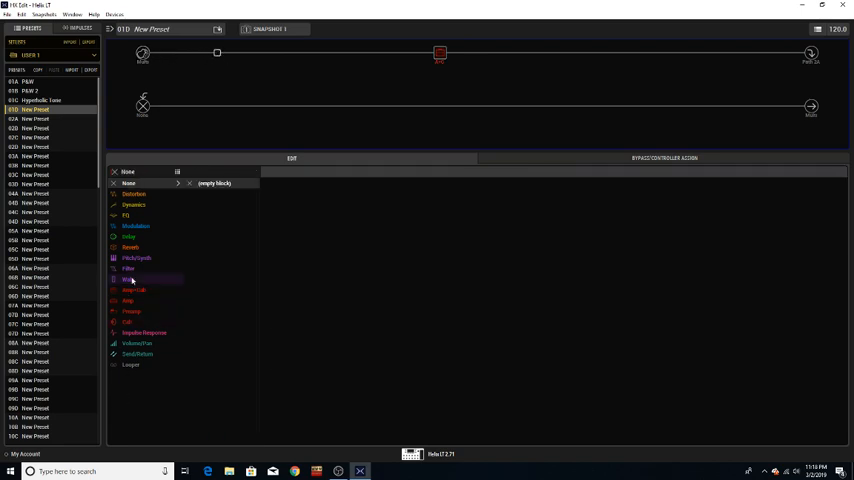
{"action": "mouse_move", "coordinate": [145, 343]}
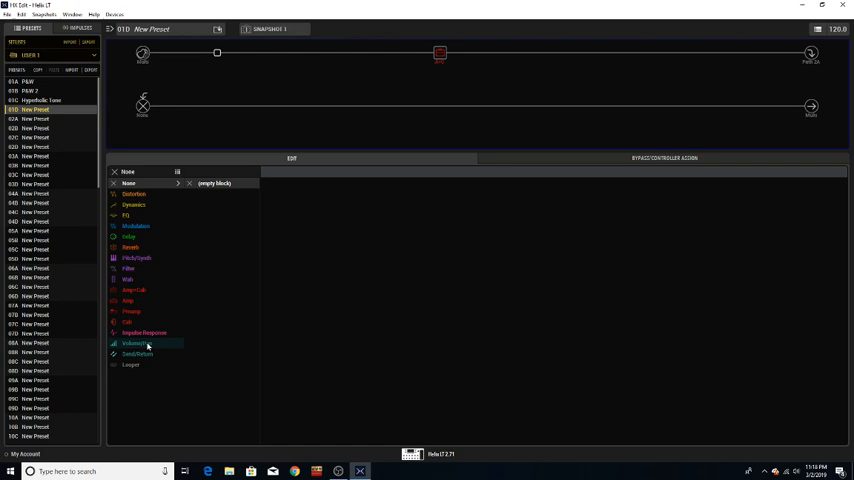
Step: Add a Volume block, then a UK Wah 846, ahead of the amp
{"action": "left_click", "coordinate": [137, 343]}
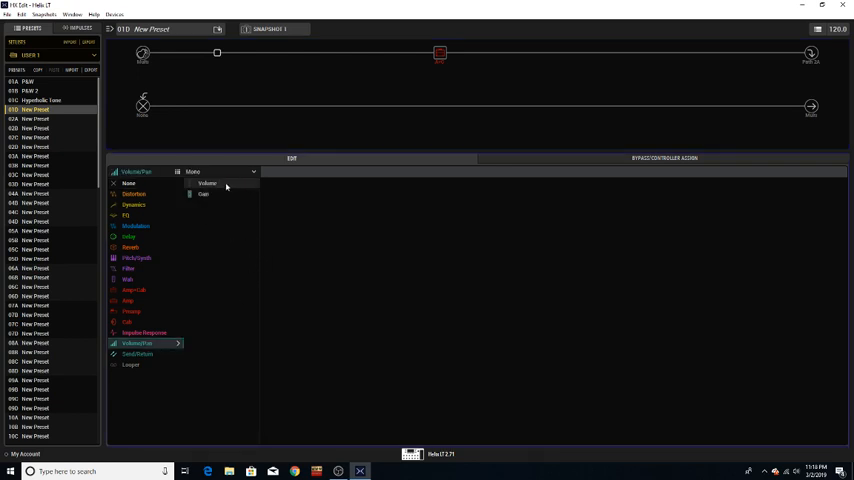
{"action": "left_click", "coordinate": [206, 184]}
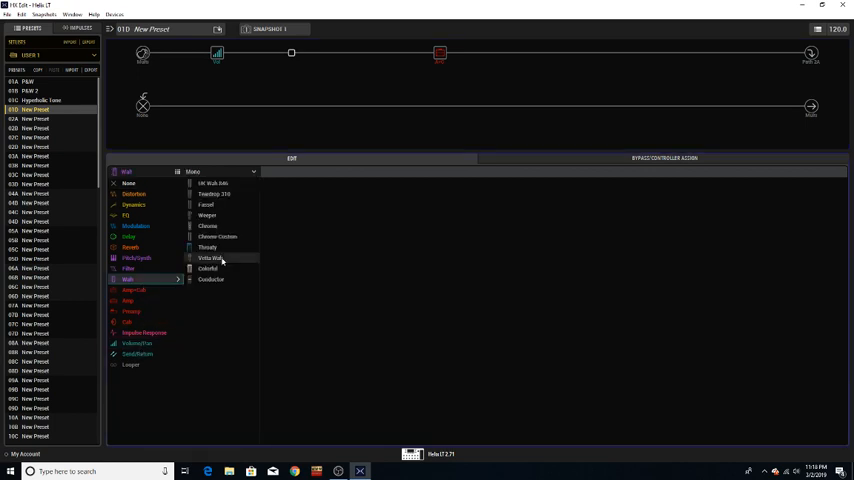
{"action": "left_click", "coordinate": [213, 183]}
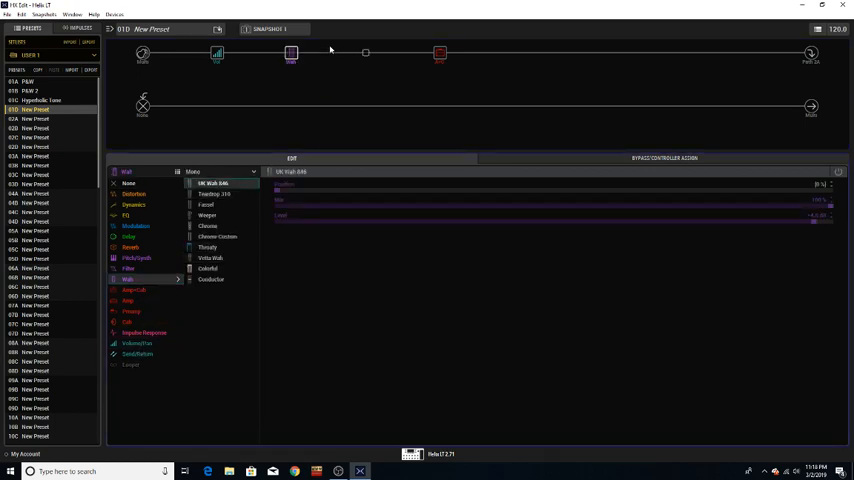
{"action": "mouse_move", "coordinate": [364, 56]}
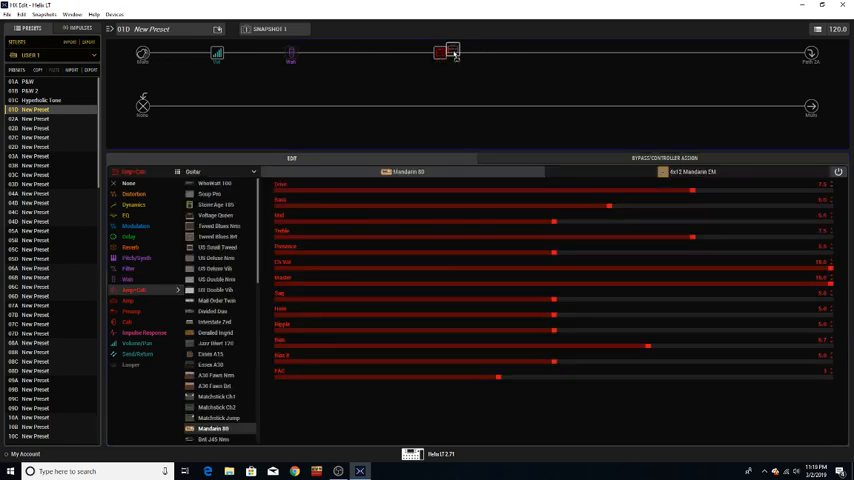
Step: Move the amp block further right and add an LA Studio Comp after the wah
{"action": "left_click_drag", "start_coordinate": [445, 52], "coordinate": [588, 53]}
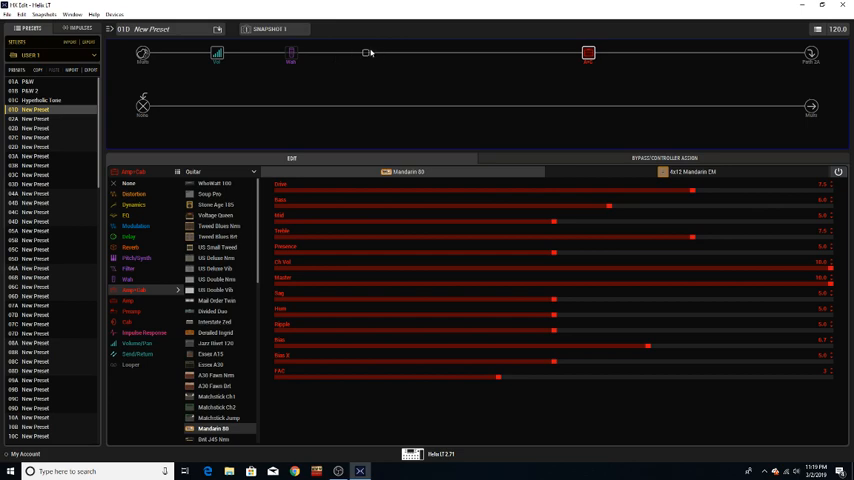
{"action": "mouse_move", "coordinate": [386, 135]}
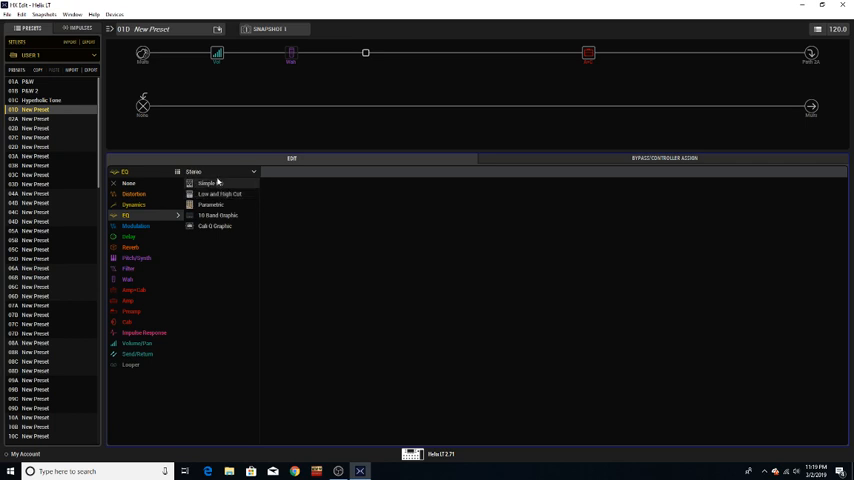
{"action": "left_click", "coordinate": [133, 205]}
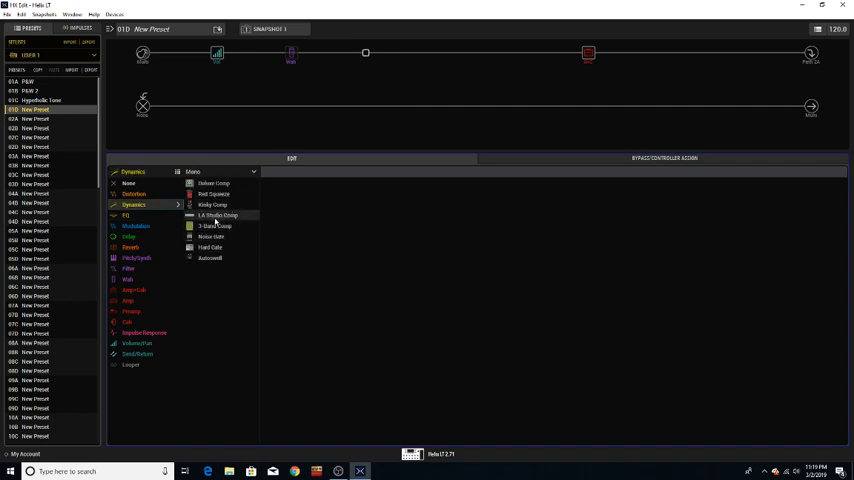
{"action": "left_click", "coordinate": [218, 215]}
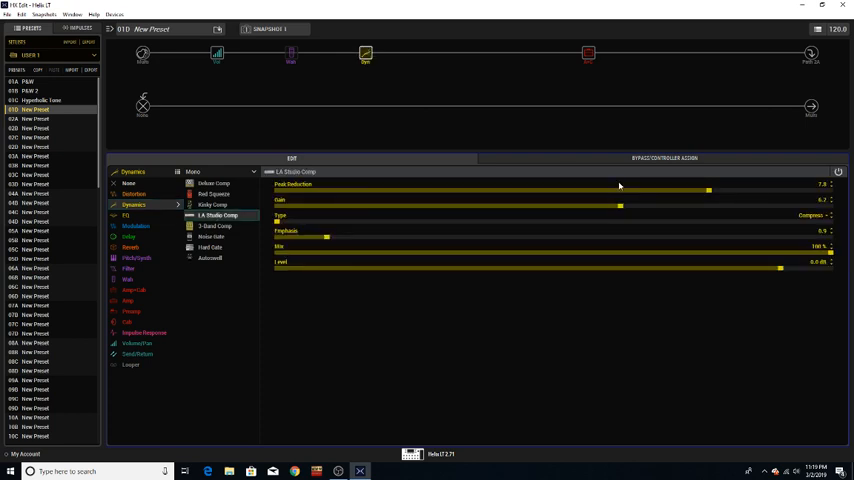
{"action": "mouse_move", "coordinate": [640, 6]}
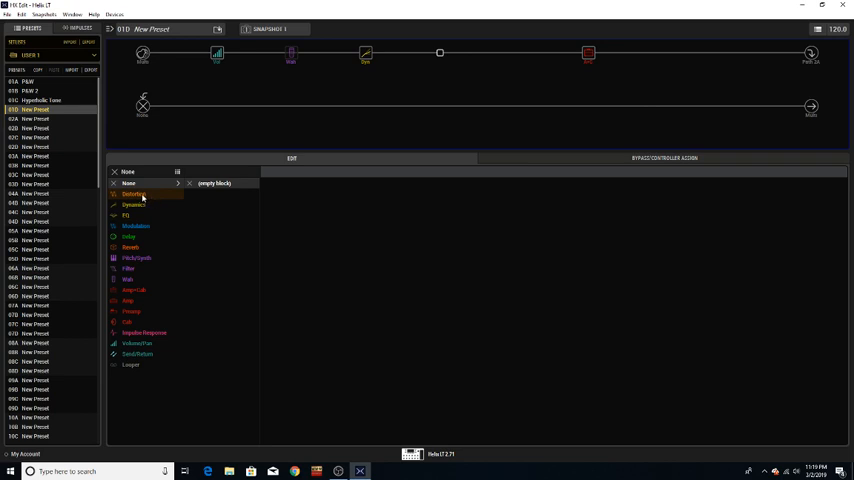
Step: List the Distortion models for the slot after the compressor
{"action": "left_click", "coordinate": [133, 194]}
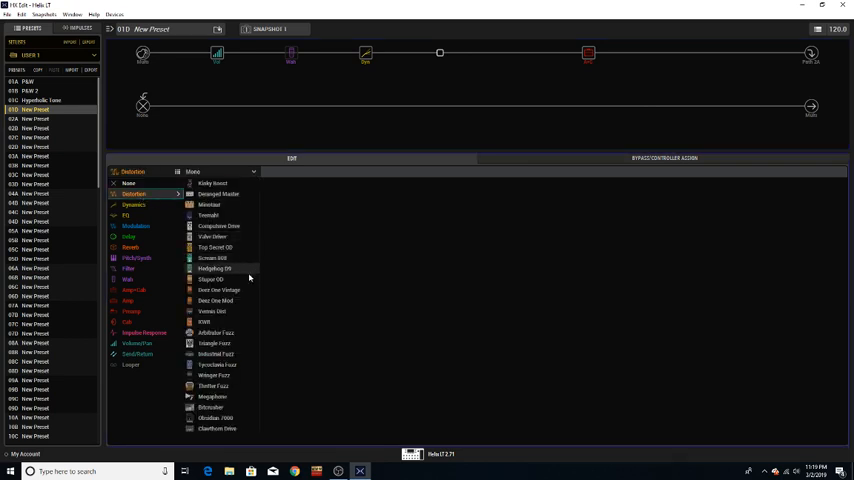
{"action": "mouse_move", "coordinate": [236, 271]}
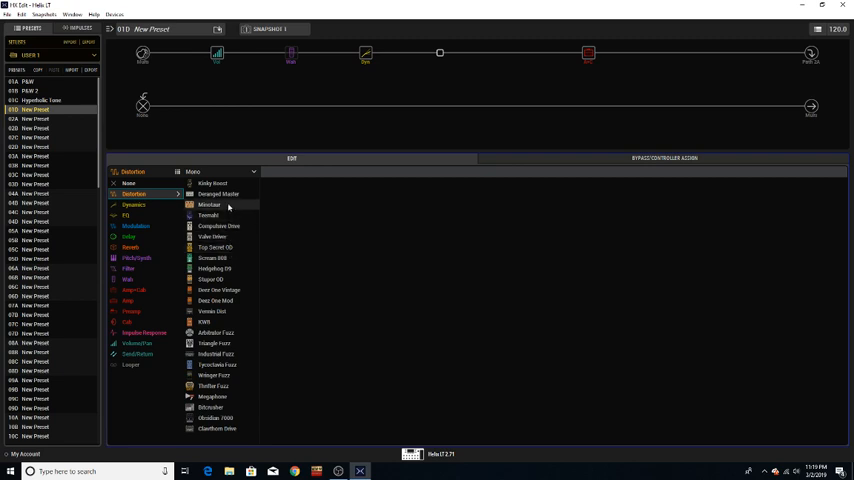
{"action": "mouse_move", "coordinate": [224, 259]}
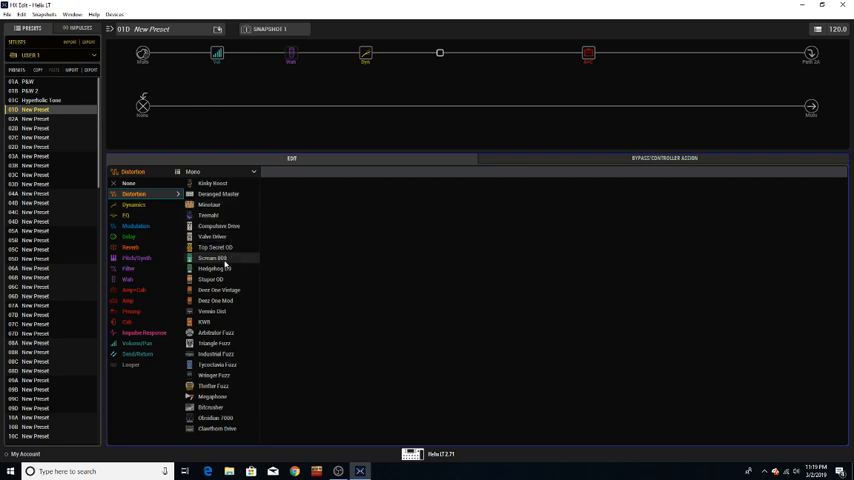
{"action": "mouse_move", "coordinate": [213, 290]}
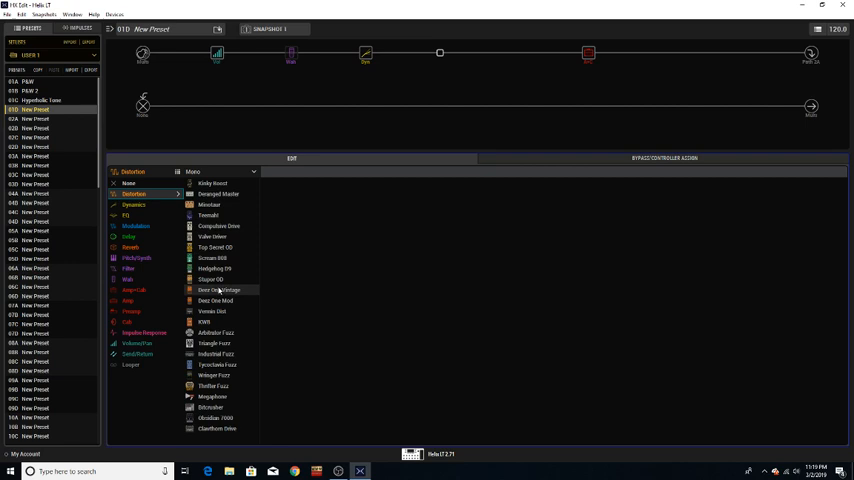
{"action": "mouse_move", "coordinate": [223, 269]}
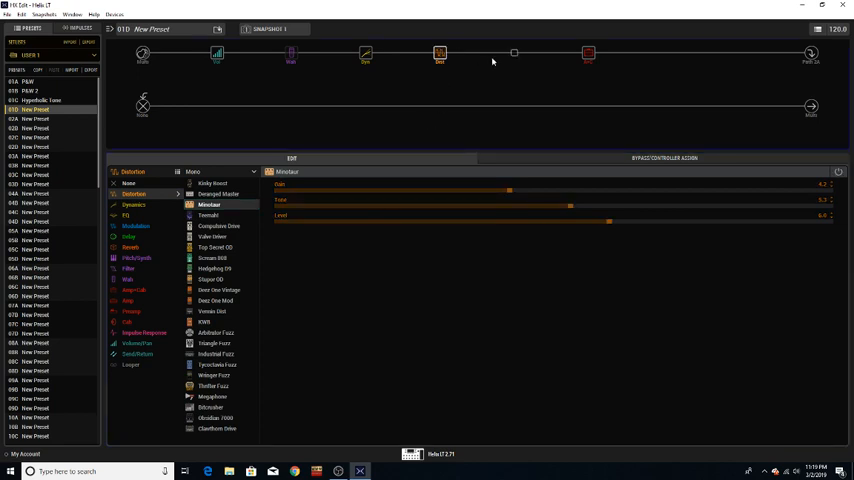
{"action": "mouse_move", "coordinate": [489, 61]}
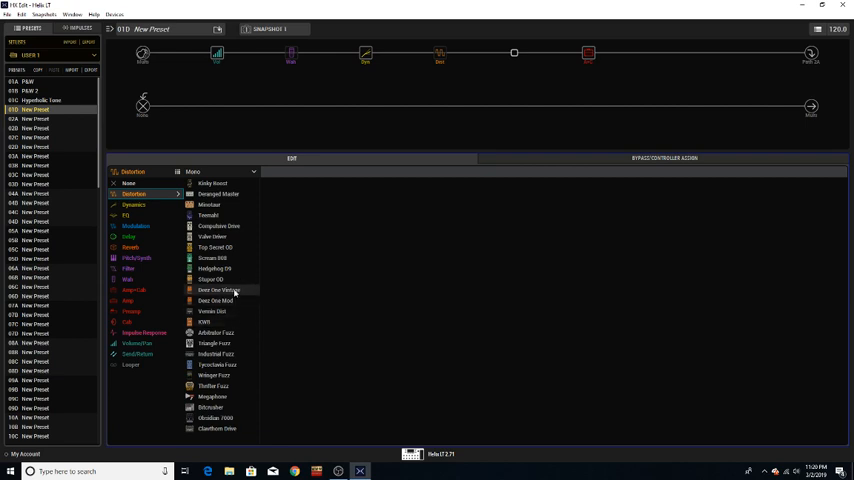
Step: Fill the selected slot with the Deez One Vintage distortion
{"action": "left_click", "coordinate": [219, 289]}
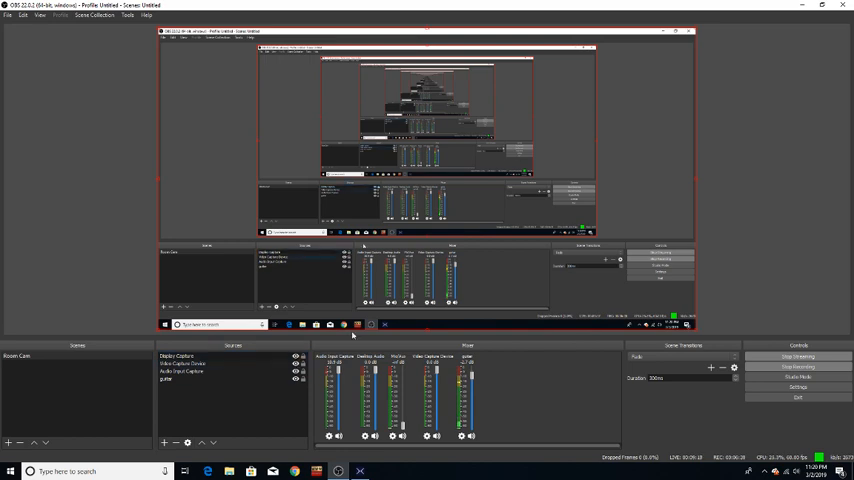
{"action": "left_click", "coordinate": [178, 355]}
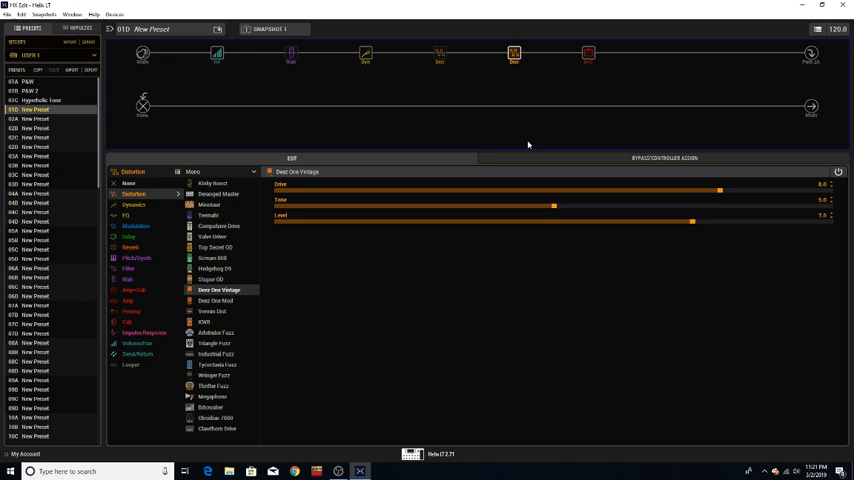
{"action": "mouse_move", "coordinate": [485, 39]}
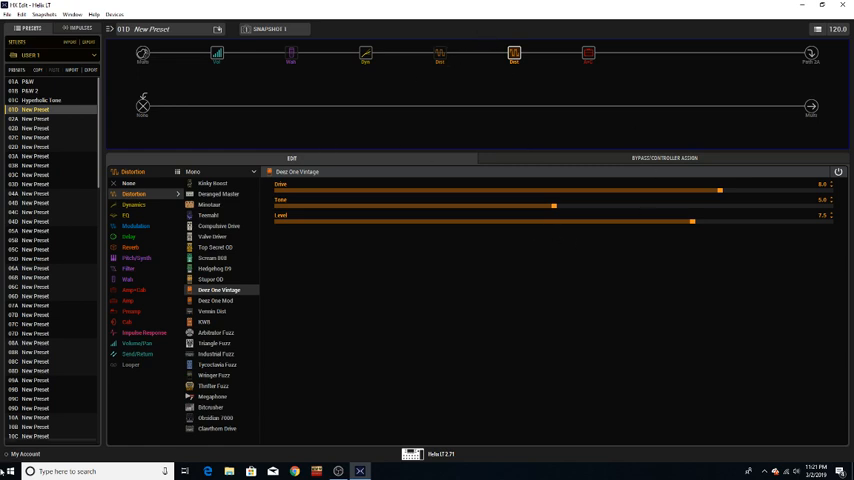
{"action": "mouse_move", "coordinate": [464, 286]}
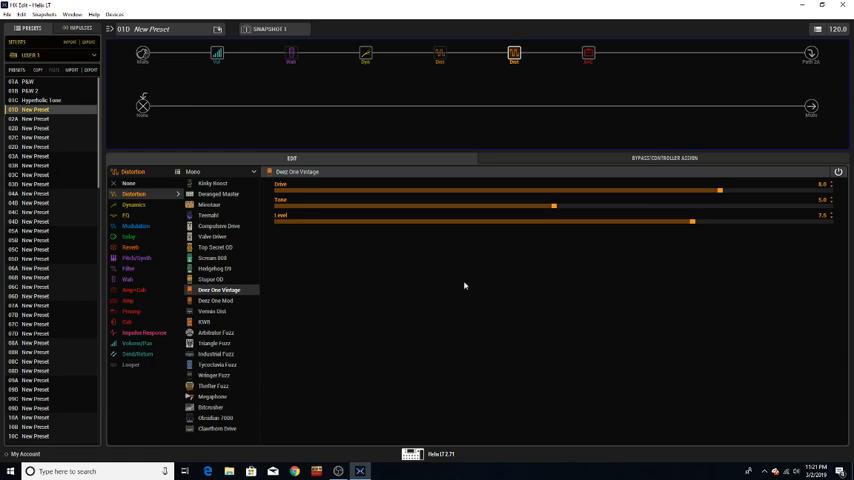
{"action": "mouse_move", "coordinate": [588, 179]}
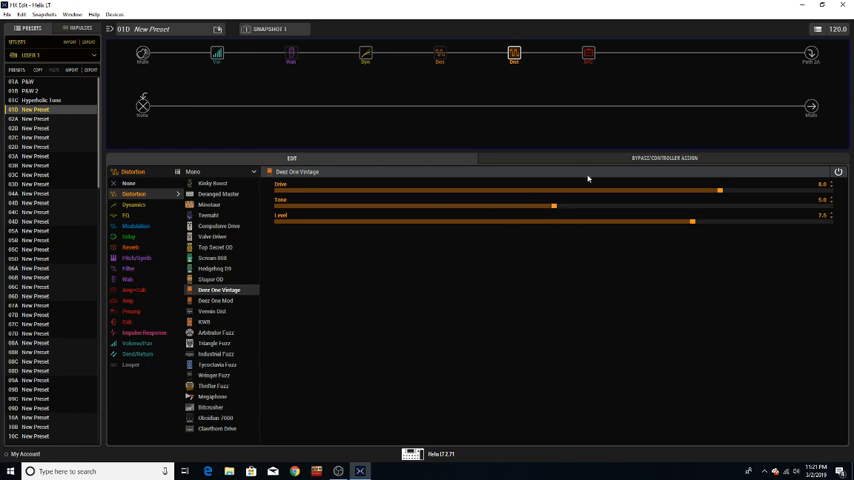
{"action": "mouse_move", "coordinate": [463, 163]}
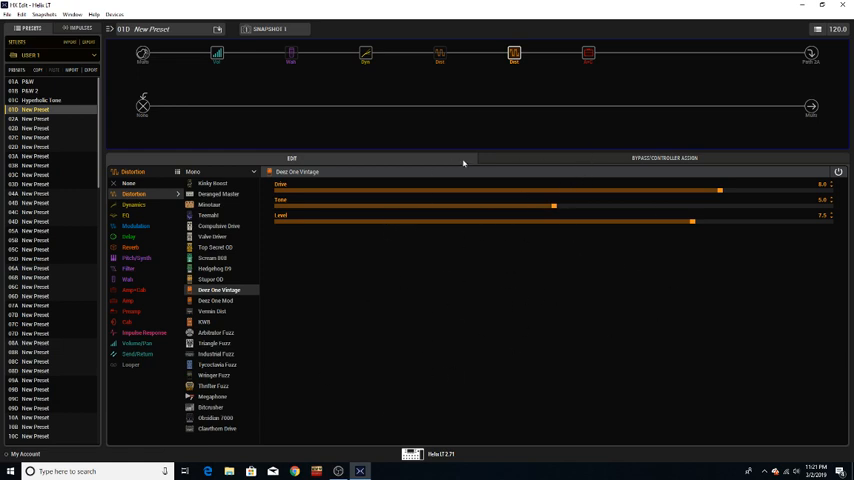
Step: Assign the Deez One Vintage block's bypass to Footswitch 3
{"action": "right_click", "coordinate": [514, 53]}
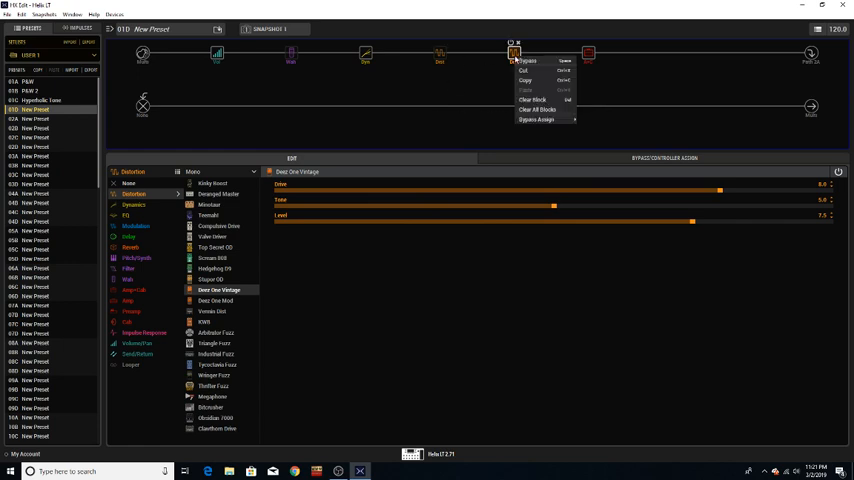
{"action": "left_click", "coordinate": [537, 119]}
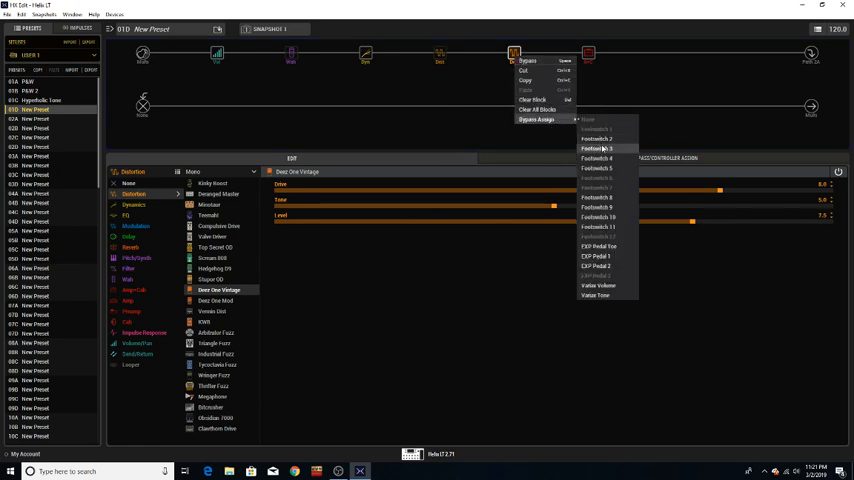
{"action": "left_click", "coordinate": [523, 95]}
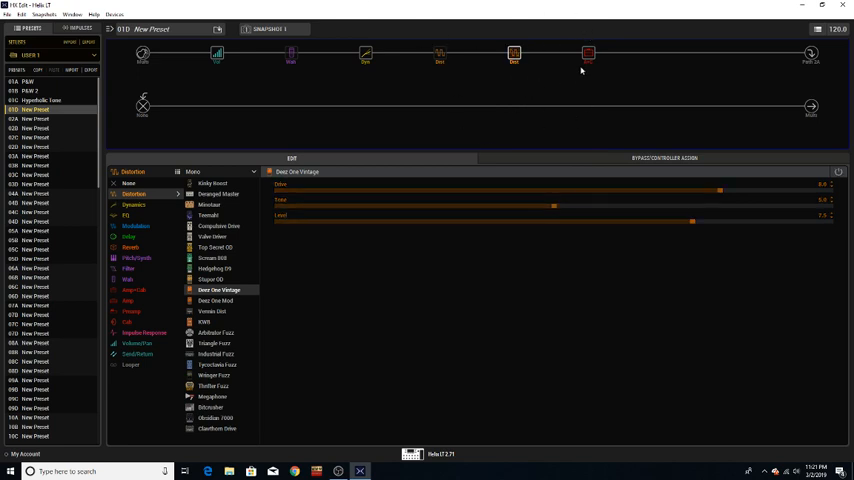
{"action": "mouse_move", "coordinate": [629, 73]}
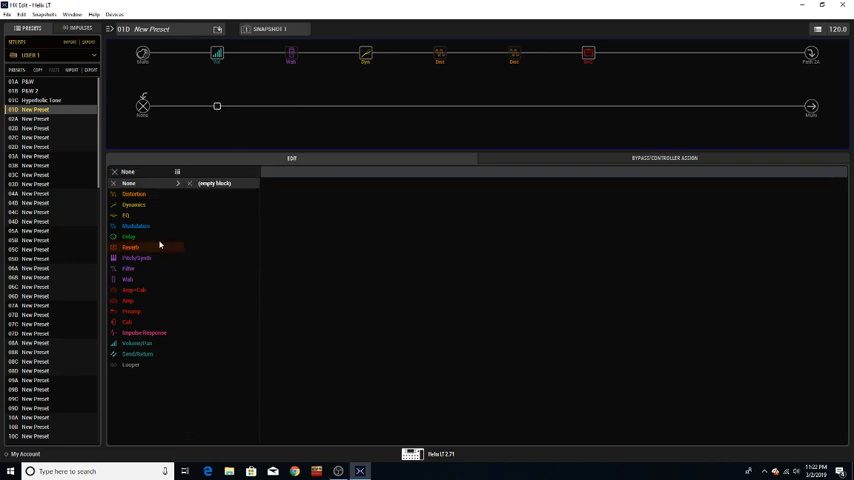
Step: Place a Simple Delay in path 2's empty slot, trimming time to 233 ms and feedback to 29%
{"action": "left_click", "coordinate": [128, 236]}
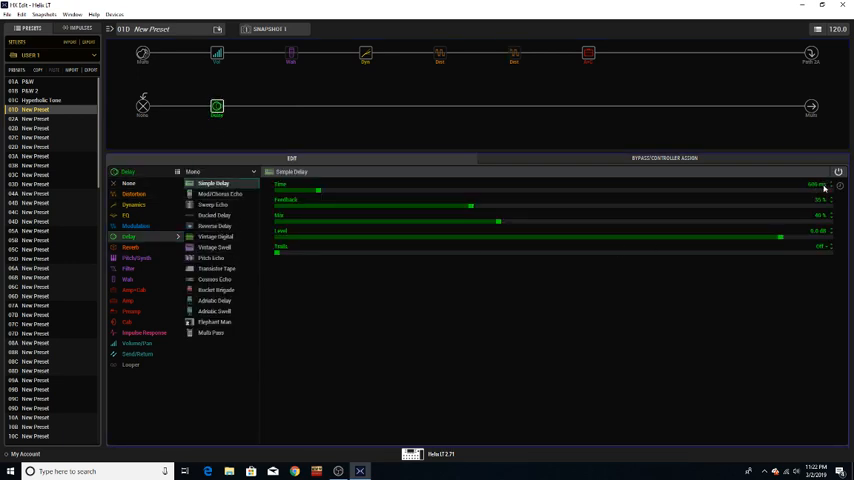
{"action": "left_click_drag", "start_coordinate": [824, 188], "coordinate": [485, 208]}
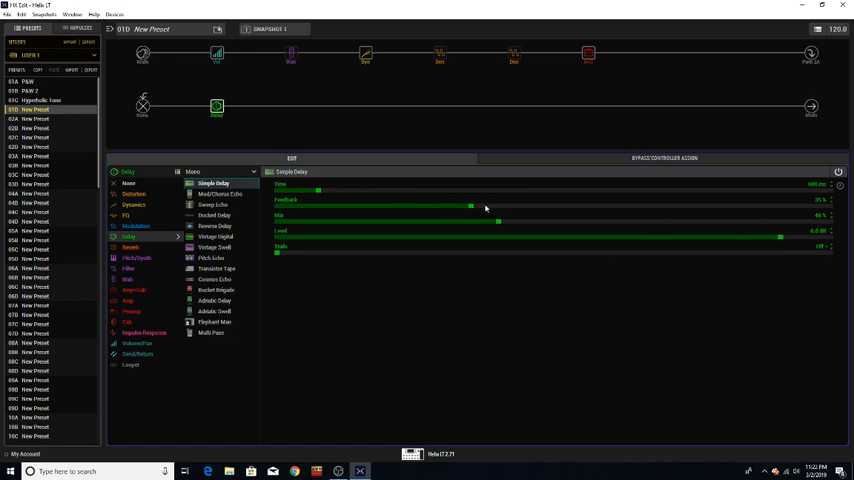
{"action": "mouse_move", "coordinate": [330, 211]}
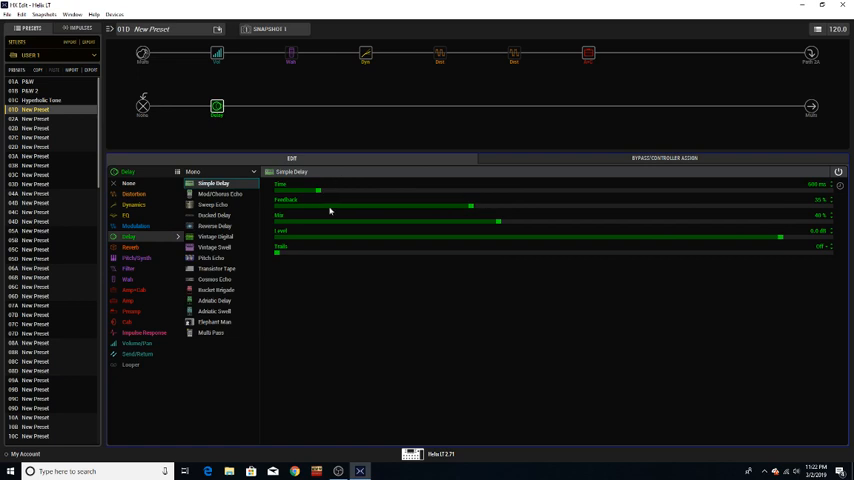
{"action": "left_click_drag", "start_coordinate": [318, 190], "coordinate": [287, 190]}
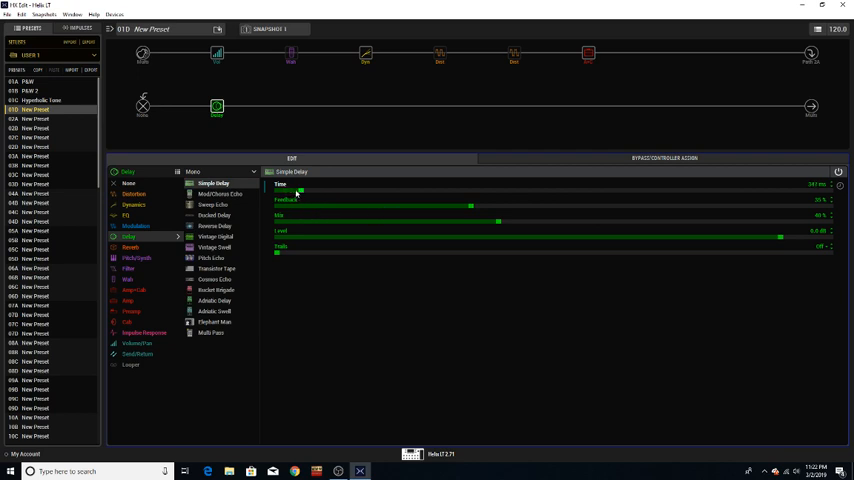
{"action": "left_click_drag", "start_coordinate": [298, 193], "coordinate": [310, 193]}
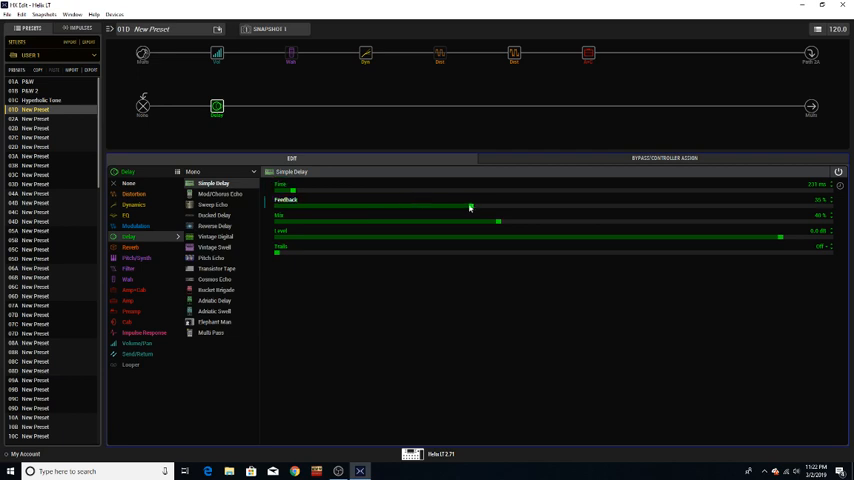
{"action": "left_click_drag", "start_coordinate": [470, 205], "coordinate": [438, 205]}
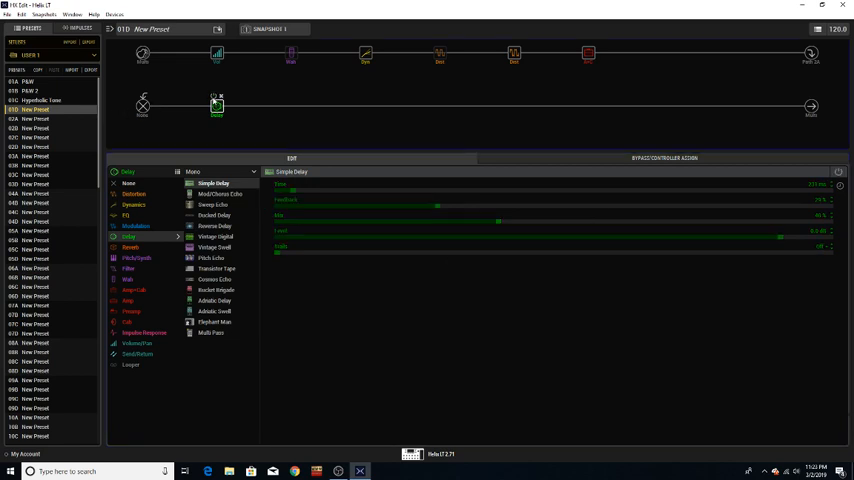
Step: Assign the Simple Delay's bypass to Footswitch 8 from its block menu
{"action": "right_click", "coordinate": [217, 105]}
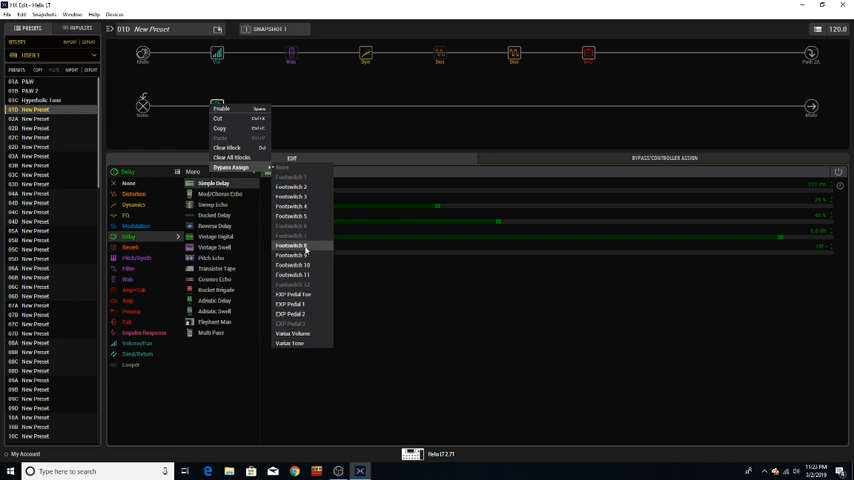
{"action": "left_click", "coordinate": [627, 245]}
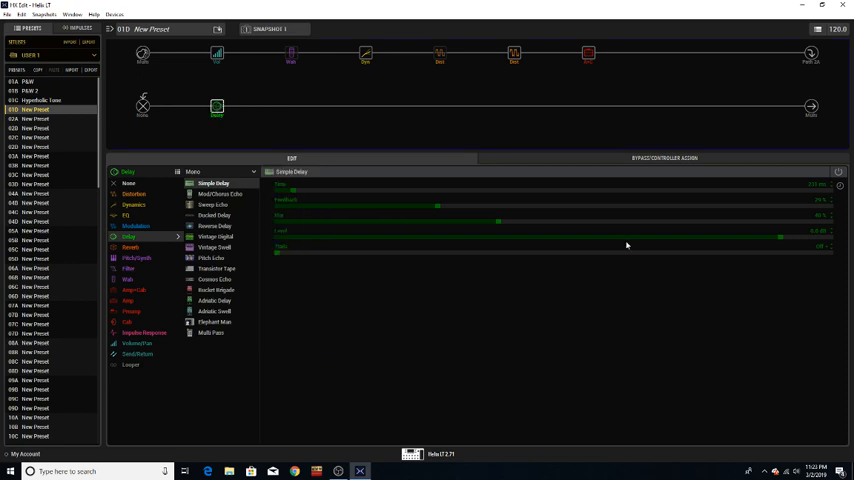
{"action": "mouse_move", "coordinate": [508, 123]}
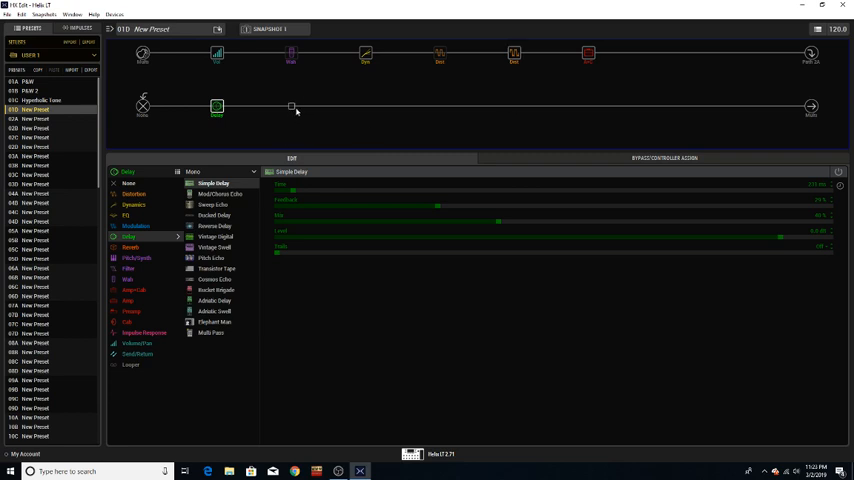
Step: Add a Legacy '63 Spring reverb after the delay, then switch it to Octo
{"action": "left_click", "coordinate": [130, 247]}
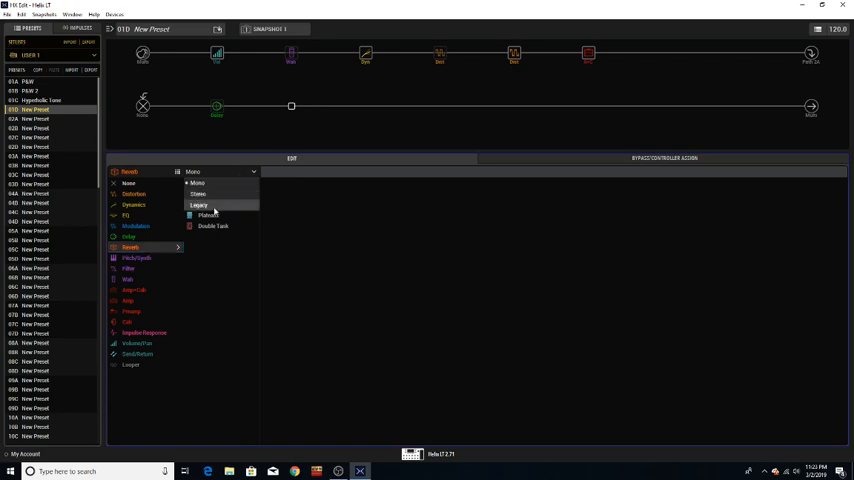
{"action": "left_click", "coordinate": [198, 205]}
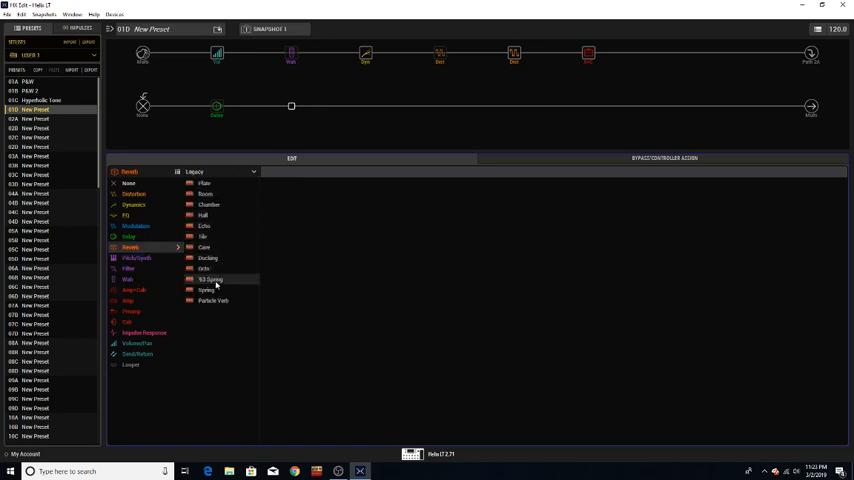
{"action": "left_click", "coordinate": [212, 279]}
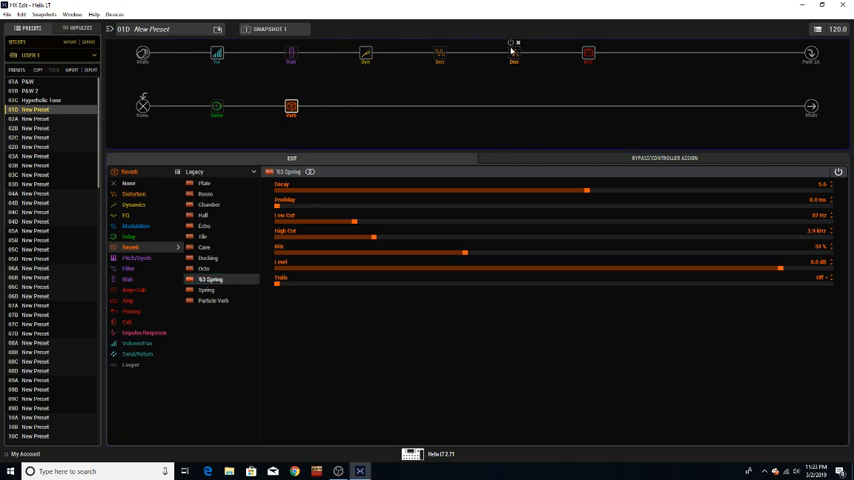
{"action": "mouse_move", "coordinate": [606, 75]}
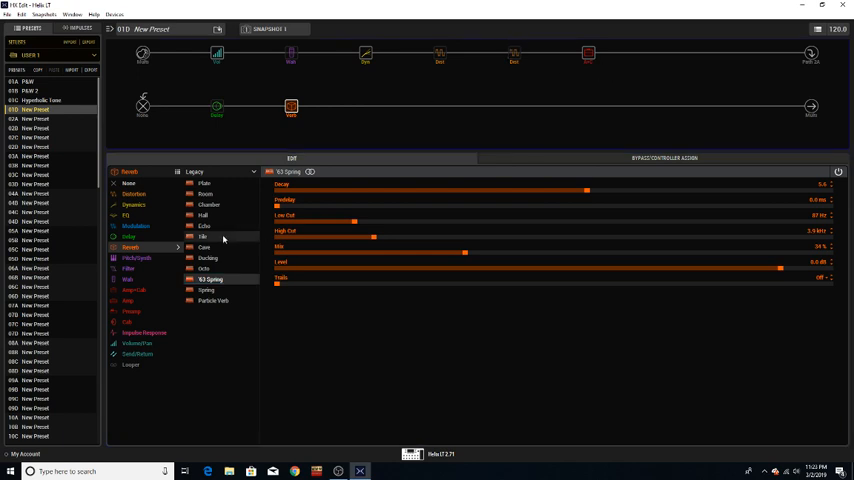
{"action": "left_click", "coordinate": [204, 268]}
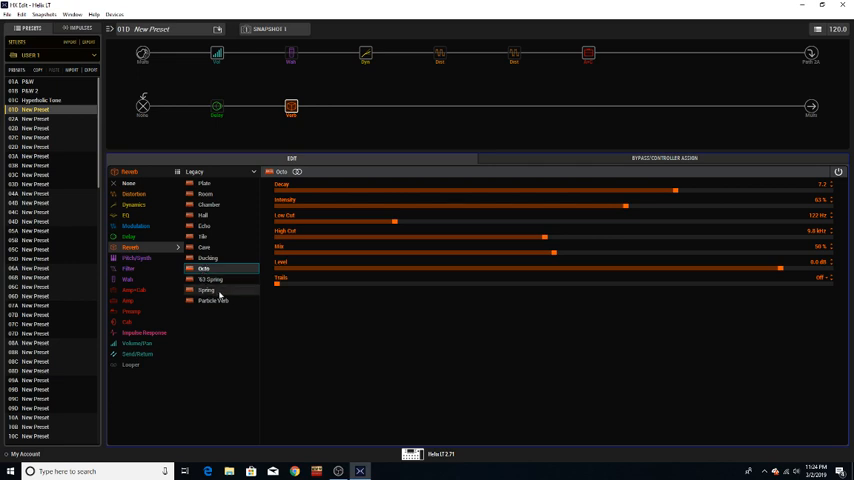
Step: Swap the Octo reverb for the Legacy Particle Verb model
{"action": "left_click", "coordinate": [213, 300]}
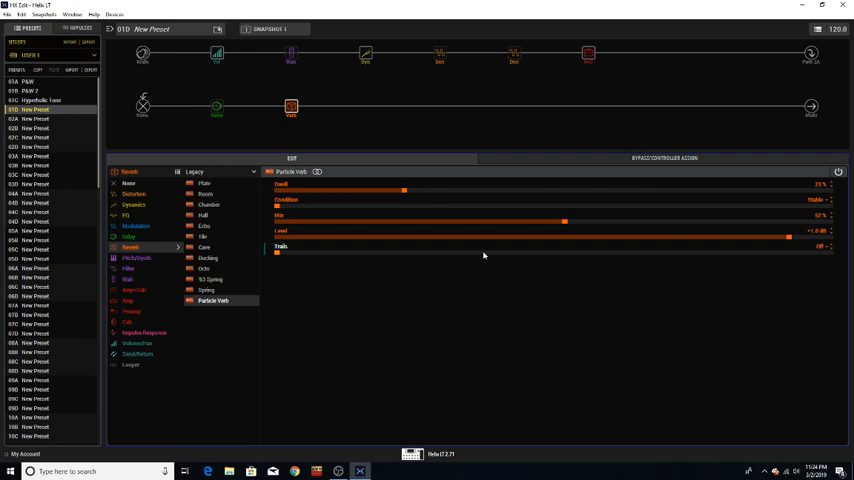
{"action": "mouse_move", "coordinate": [321, 78]}
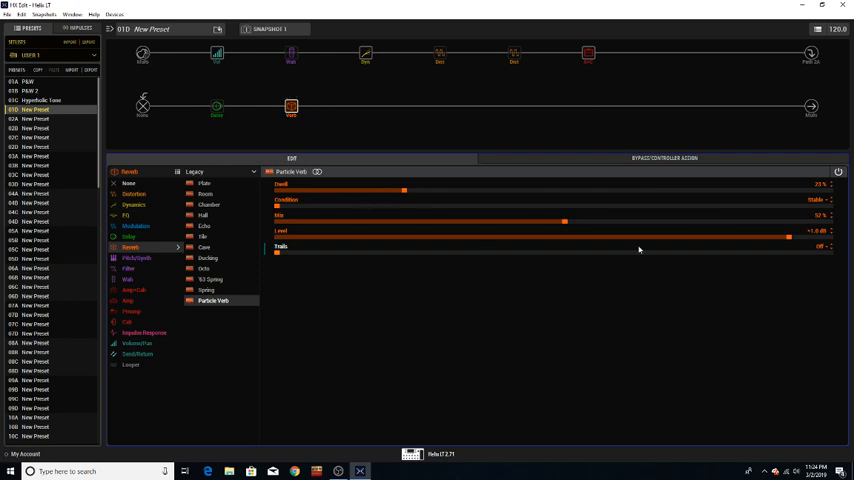
Step: Select the Particle Verb block and assign its bypass to a footswitch
{"action": "left_click", "coordinate": [290, 105]}
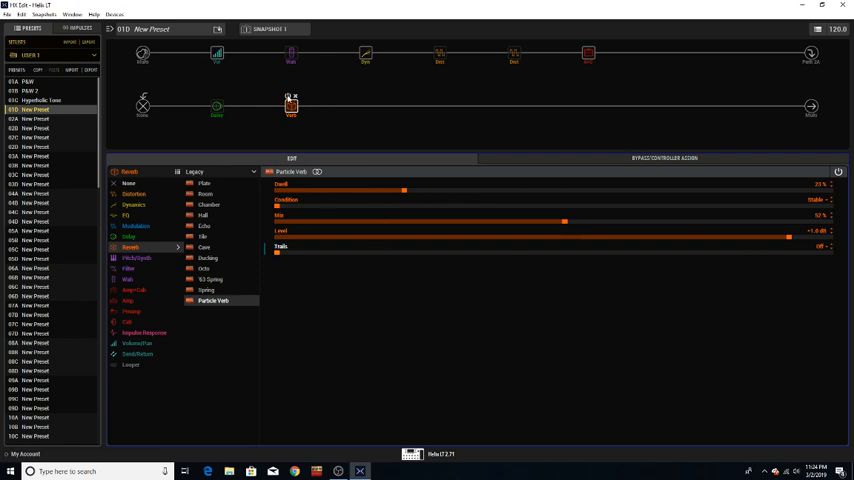
{"action": "right_click", "coordinate": [291, 105]}
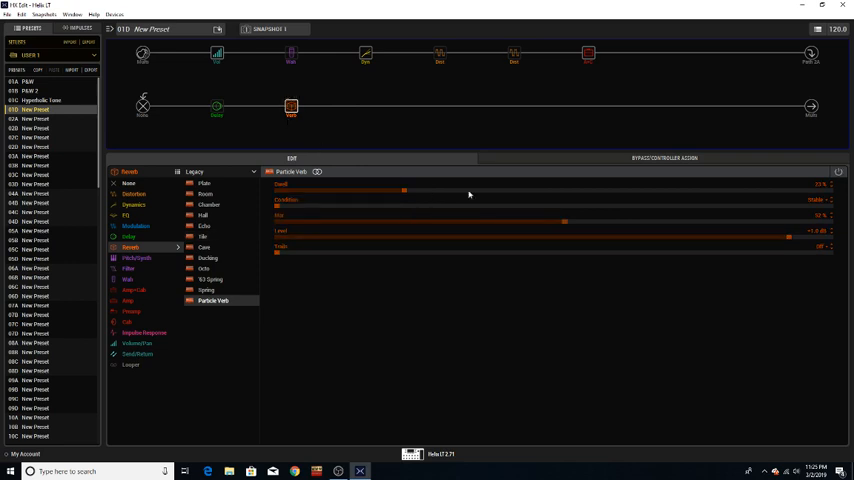
{"action": "mouse_move", "coordinate": [573, 124]}
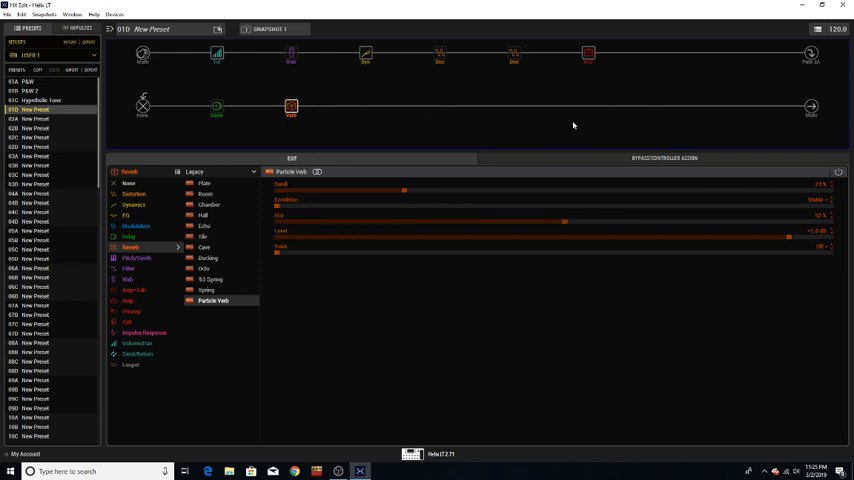
{"action": "mouse_move", "coordinate": [386, 88]}
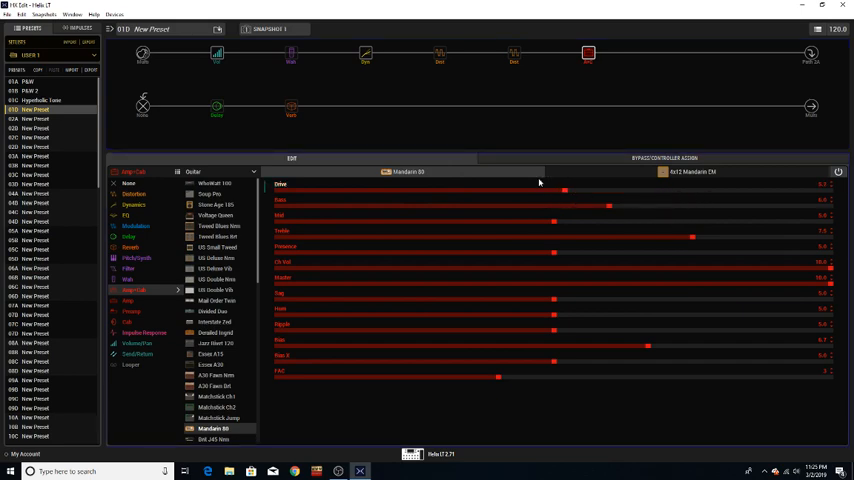
Step: Adjust the Mandarin 80 Drive slider from 5.2 down to 5.0
{"action": "left_click_drag", "start_coordinate": [565, 188], "coordinate": [525, 188]}
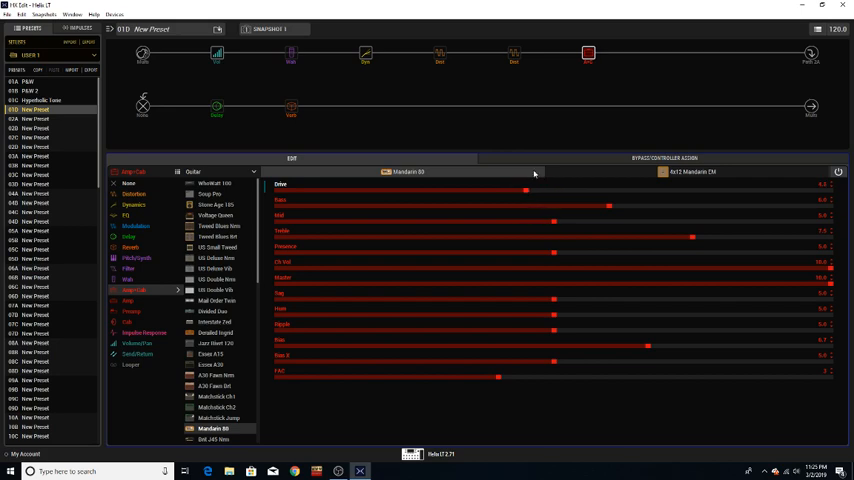
{"action": "left_click_drag", "start_coordinate": [524, 191], "coordinate": [552, 191]}
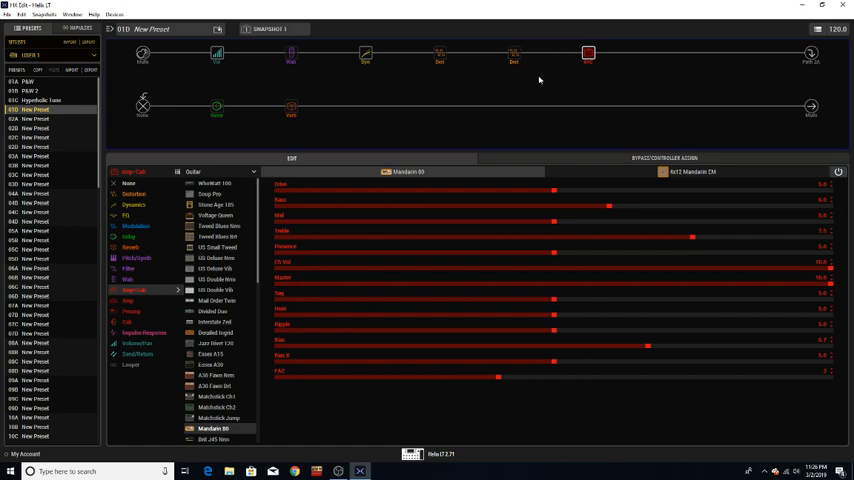
{"action": "mouse_move", "coordinate": [338, 470]}
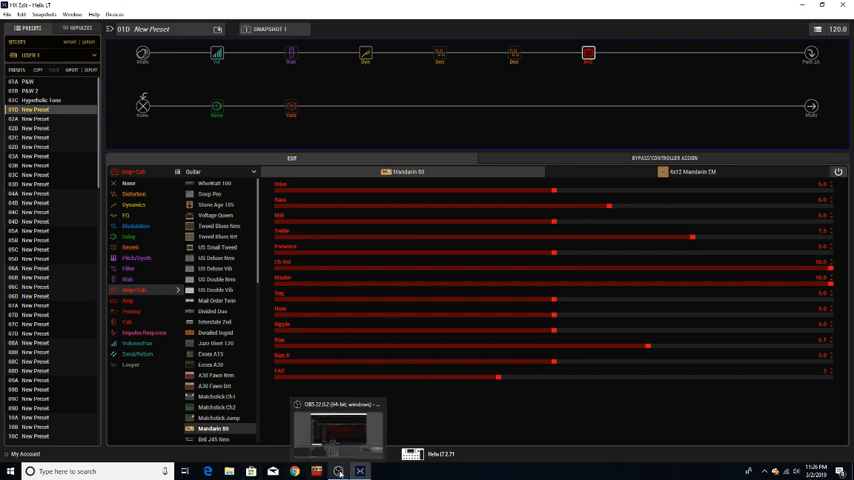